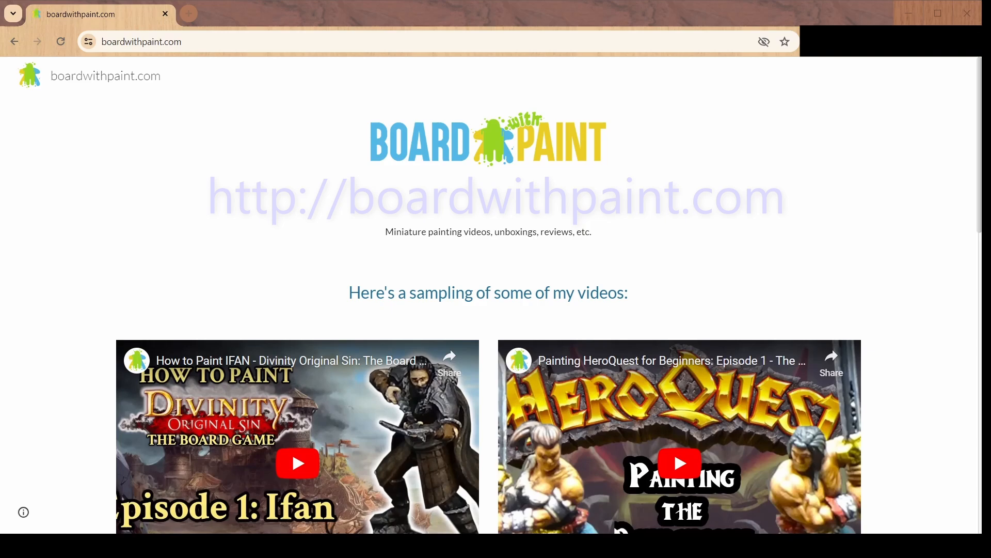
mouse_move(519, 213)
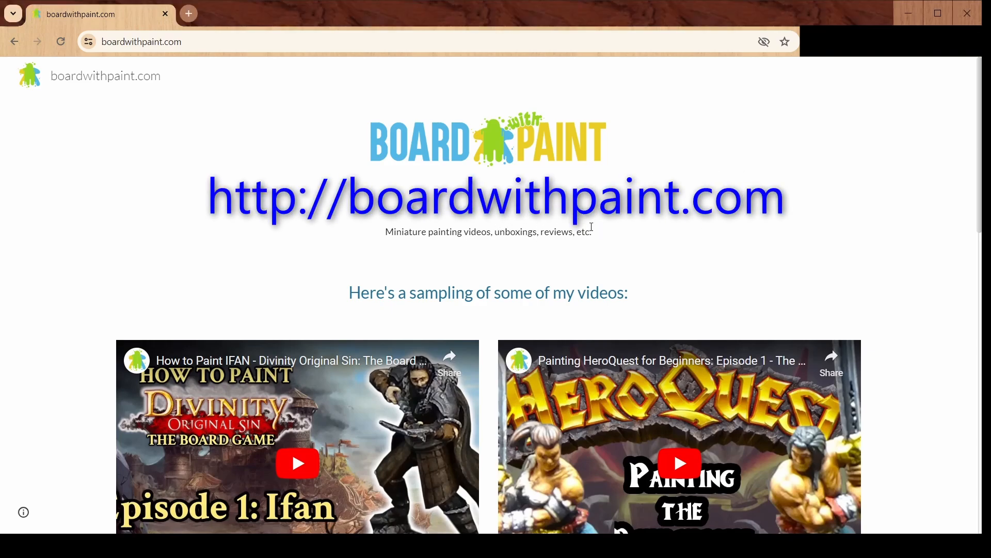
- Scroll the boardwithpaint.com home page down to the Divine Helper section
scroll("down", 3)
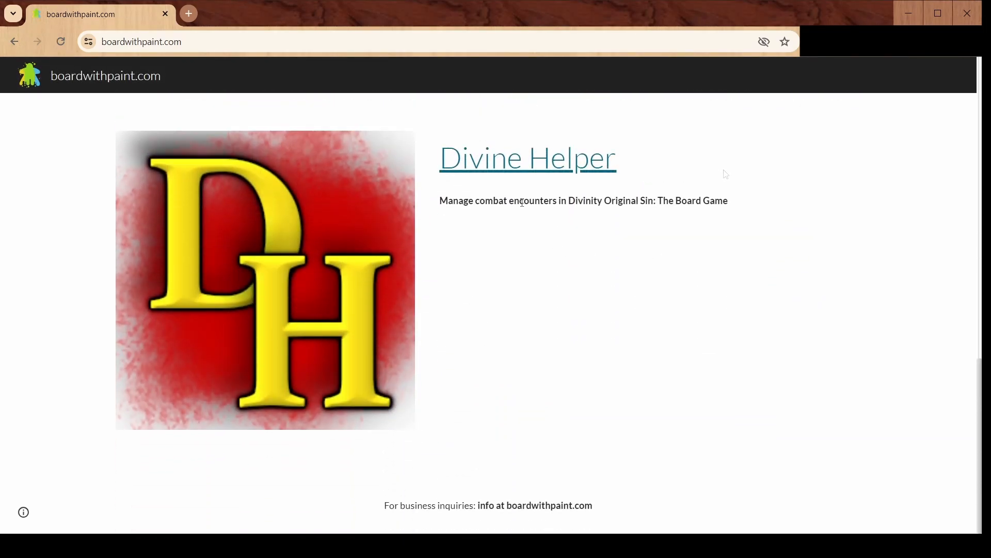
mouse_move(536, 155)
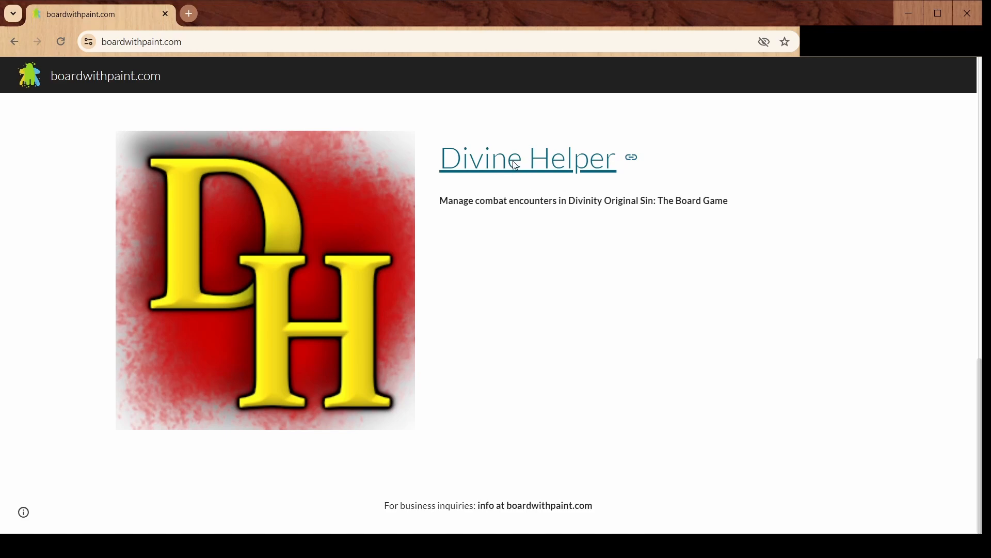
- Open divinehelper.boardwithpaint.com in a new tab and view the empty Fast and Slow rows
left_click(526, 158)
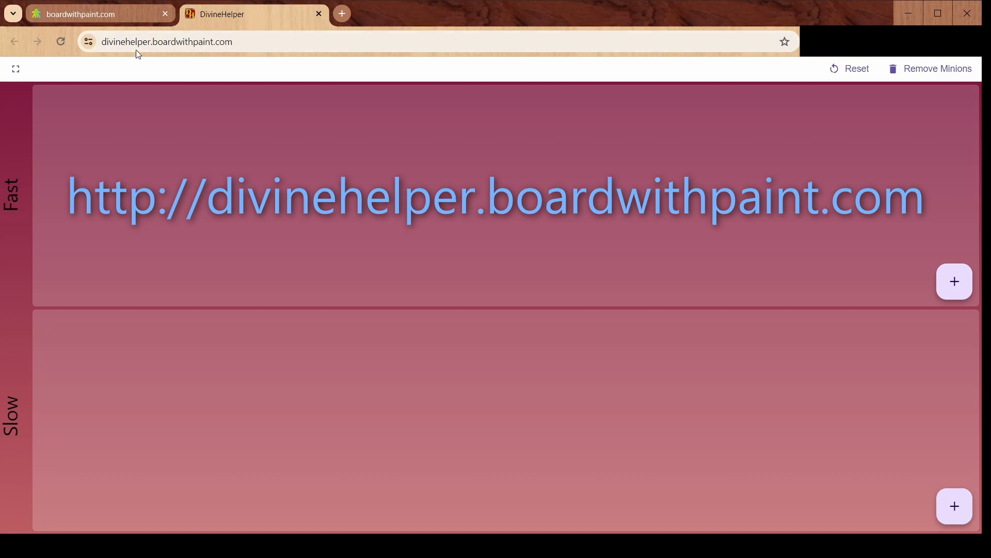
mouse_move(499, 248)
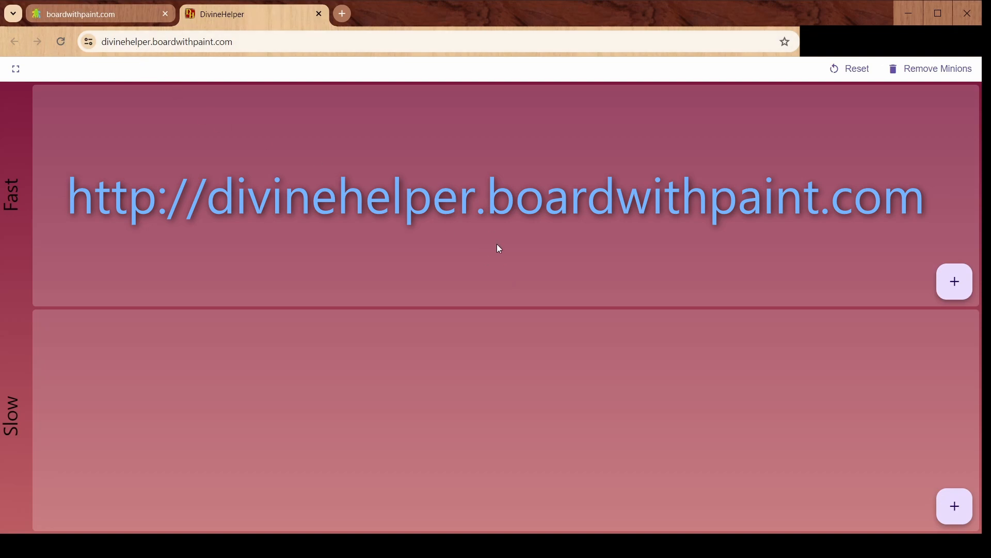
mouse_move(502, 244)
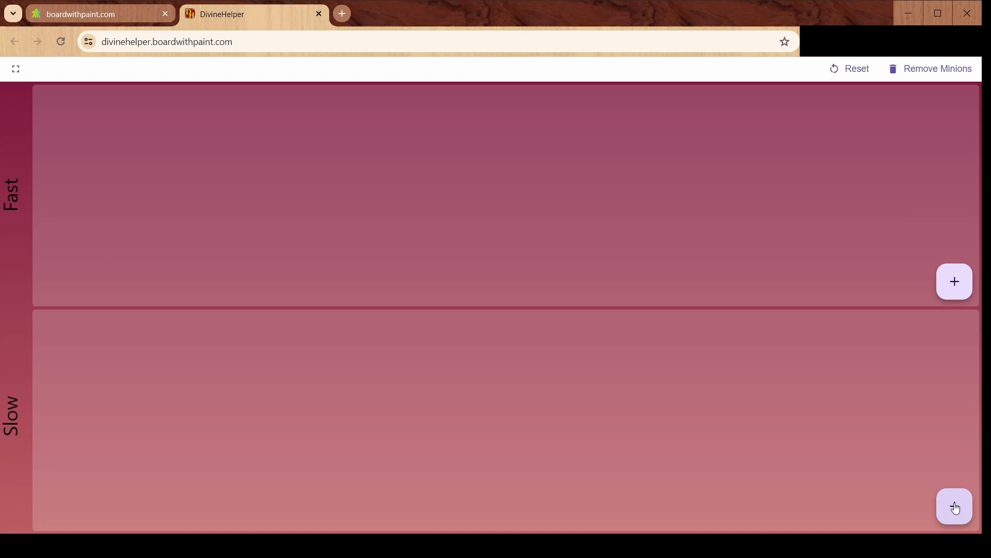
mouse_move(851, 261)
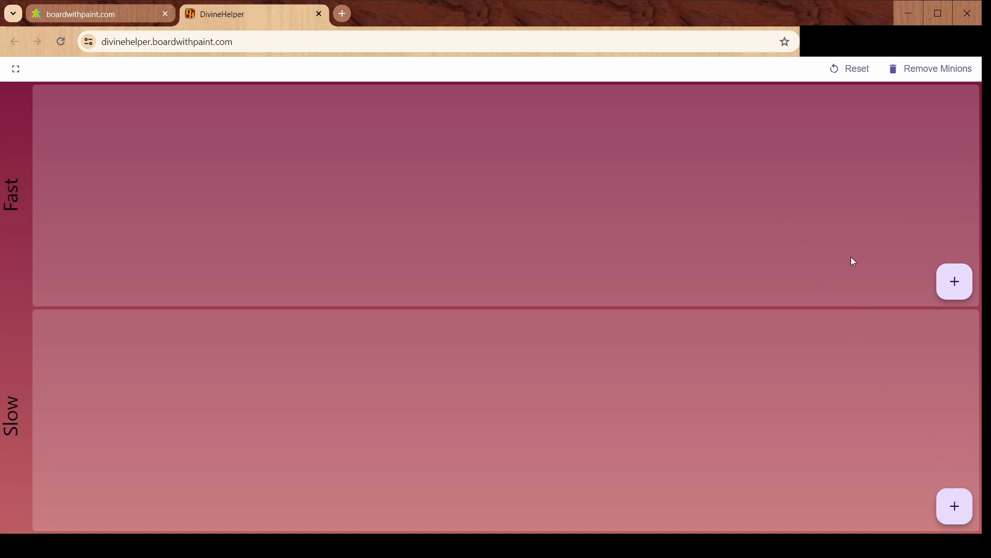
left_click(15, 68)
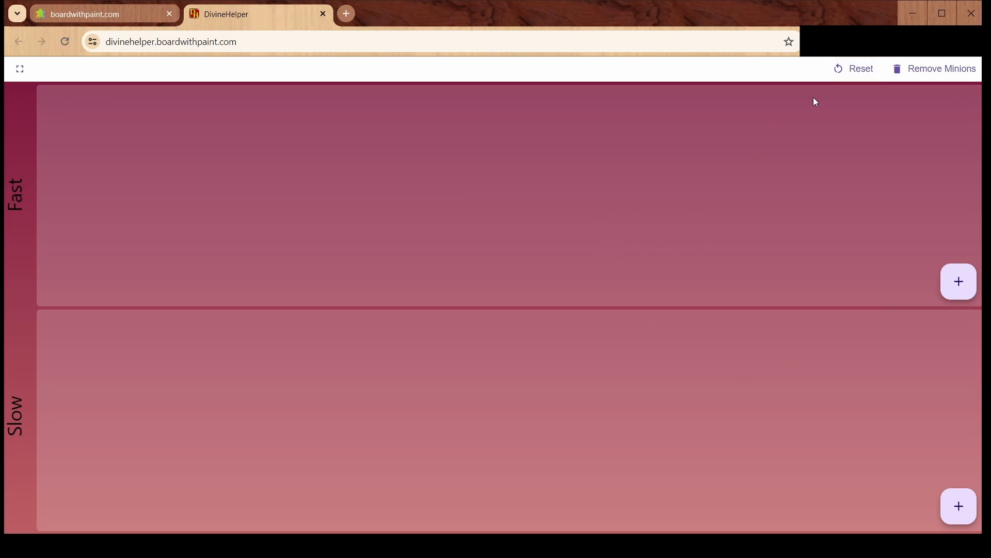
mouse_move(948, 70)
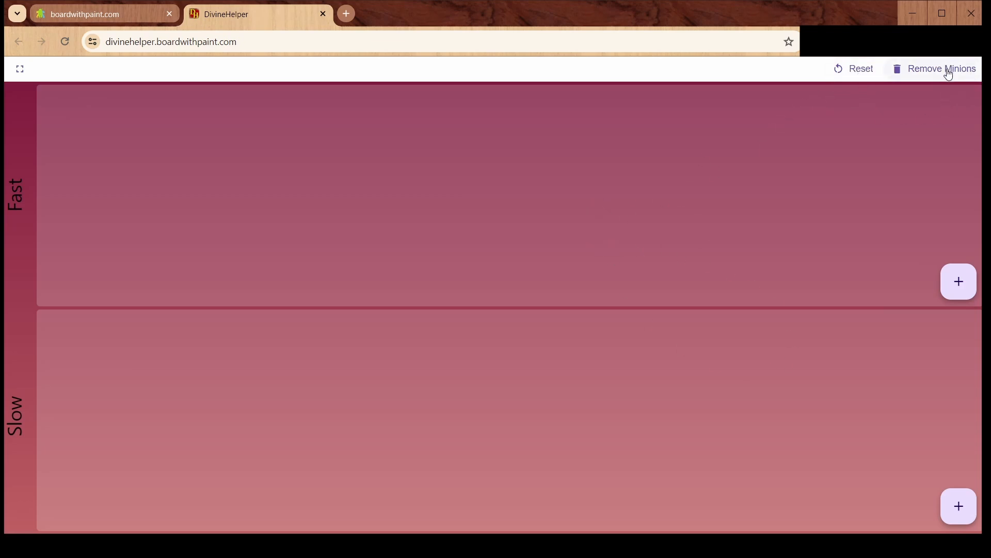
mouse_move(736, 262)
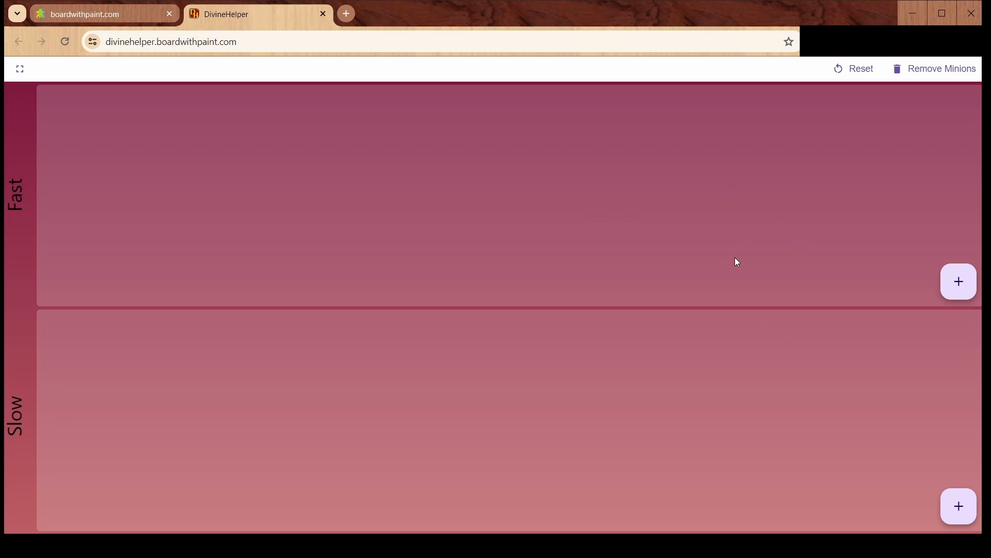
mouse_move(740, 314)
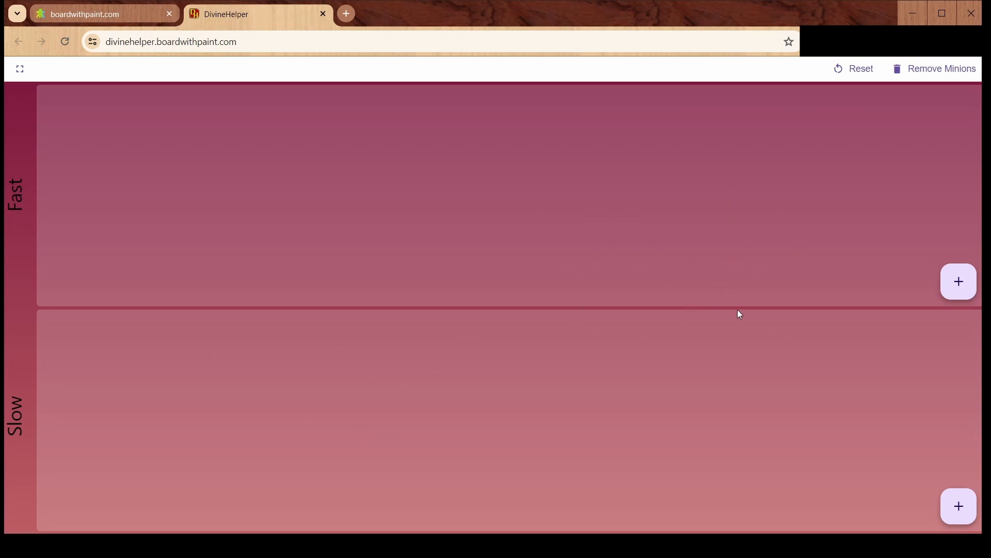
mouse_move(832, 344)
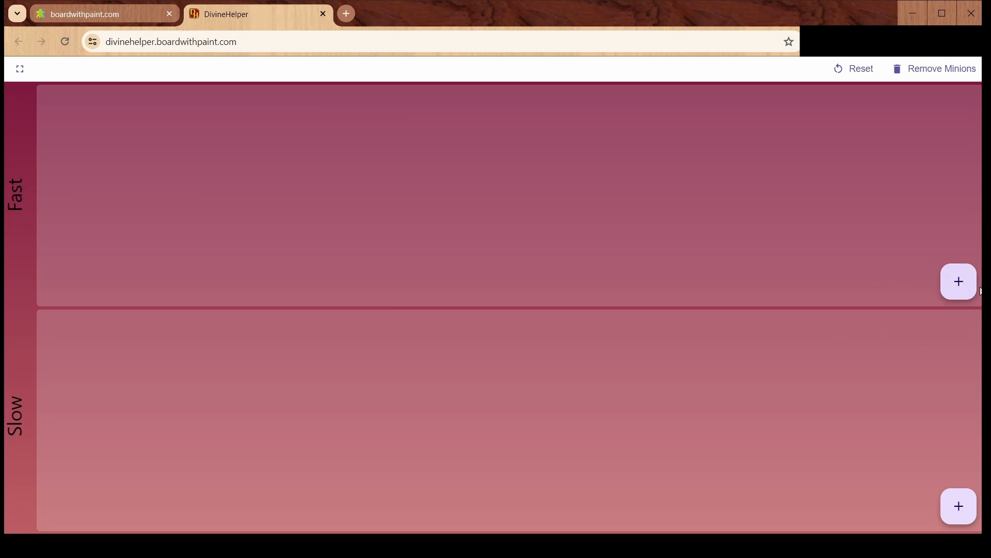
- Open the Fast row's monster list and filter it by typing 'Ma'
left_click(957, 281)
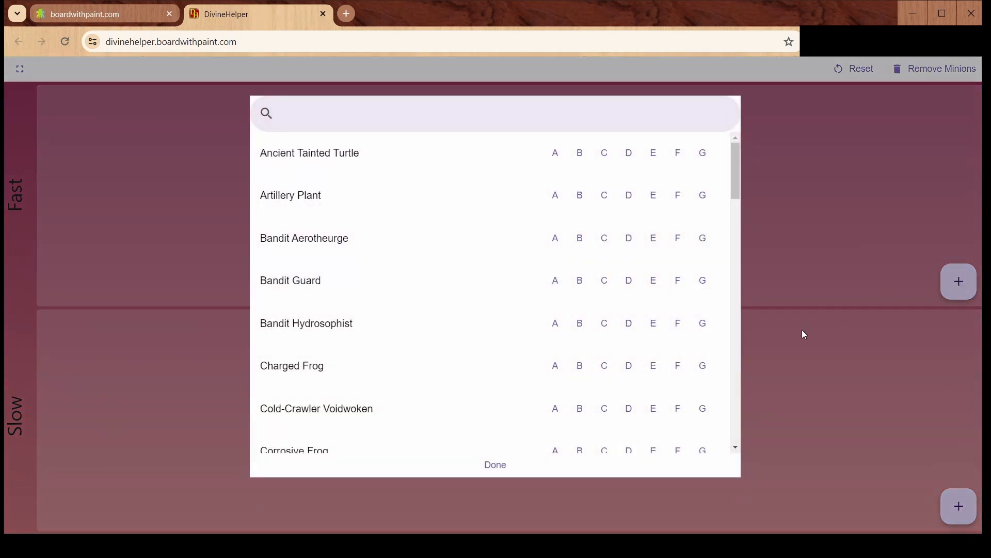
left_click(400, 116)
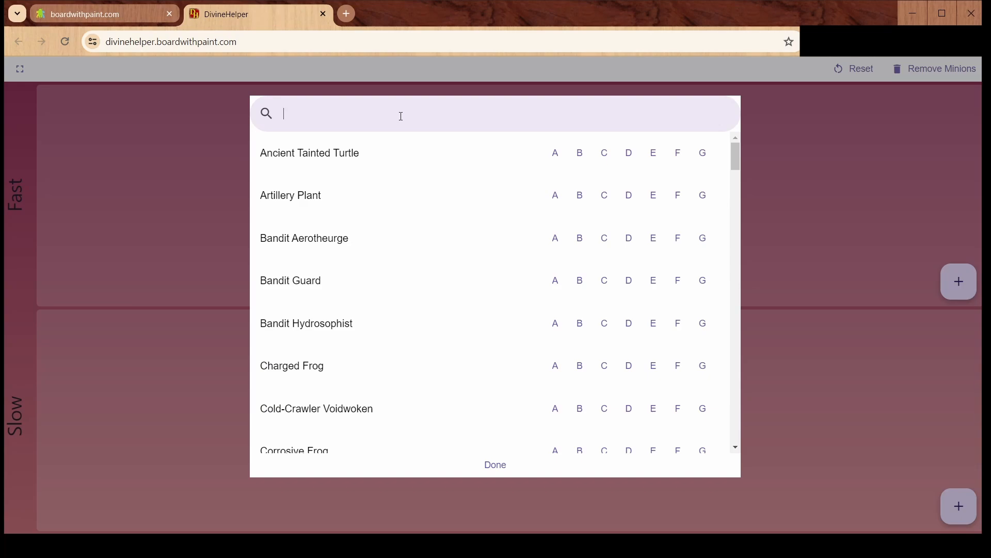
mouse_move(540, 296)
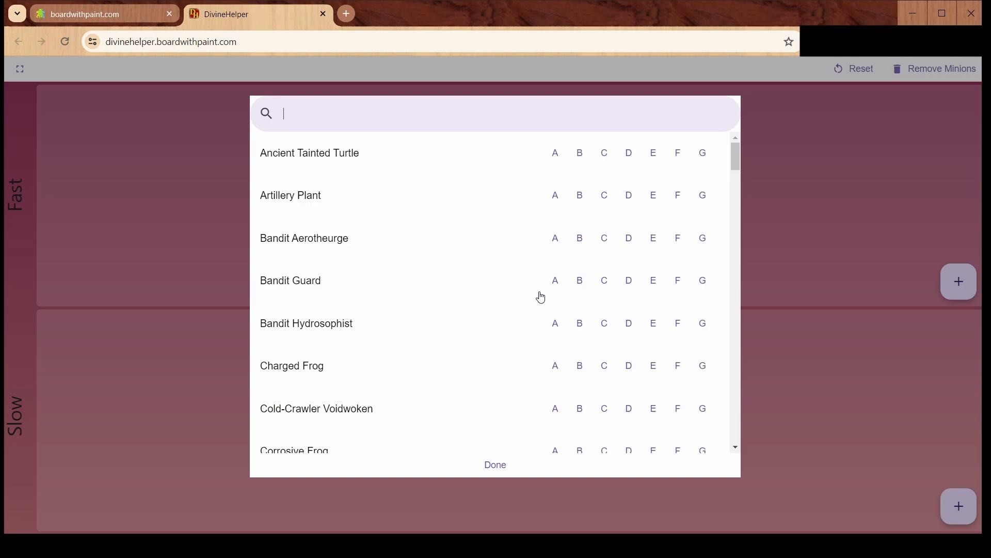
scroll("down", 3)
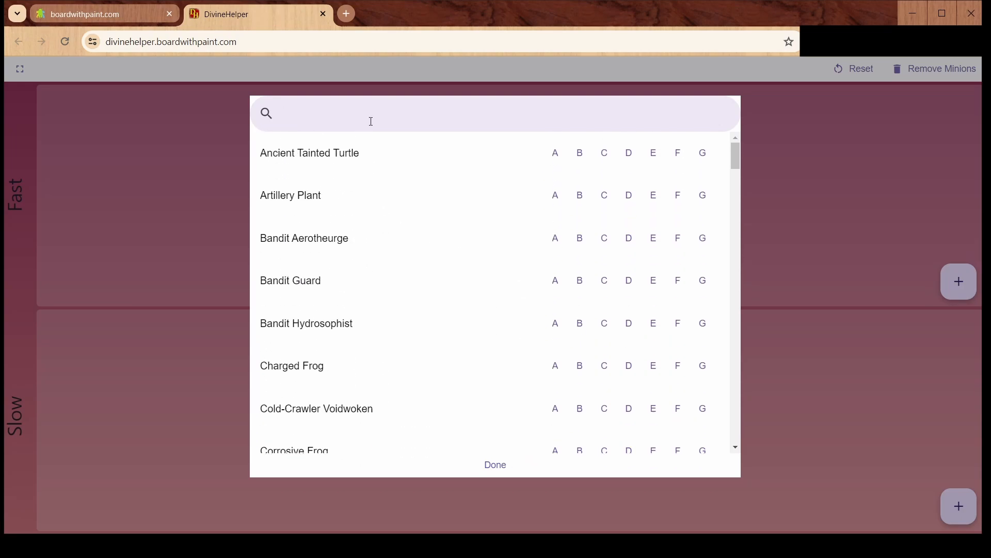
type("Magister")
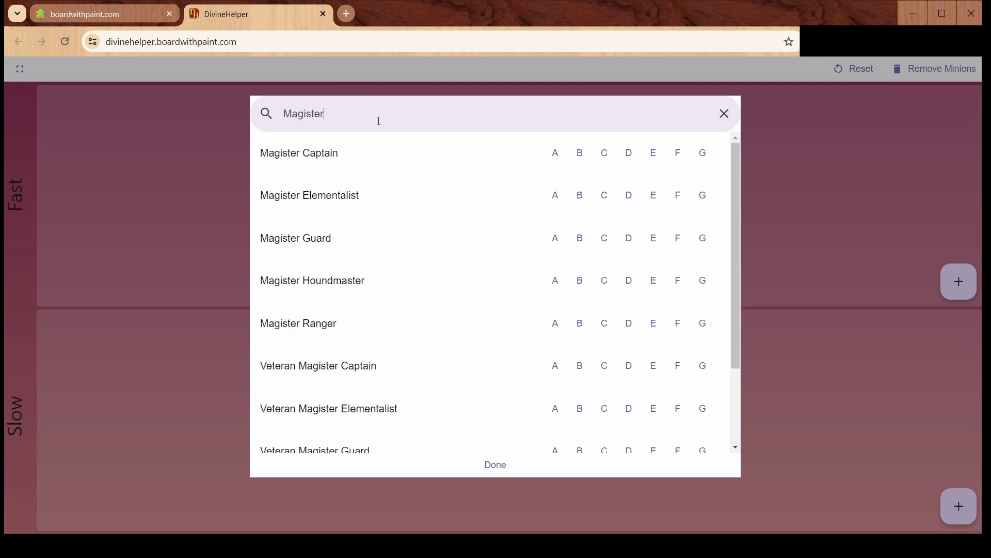
scroll("down", 3)
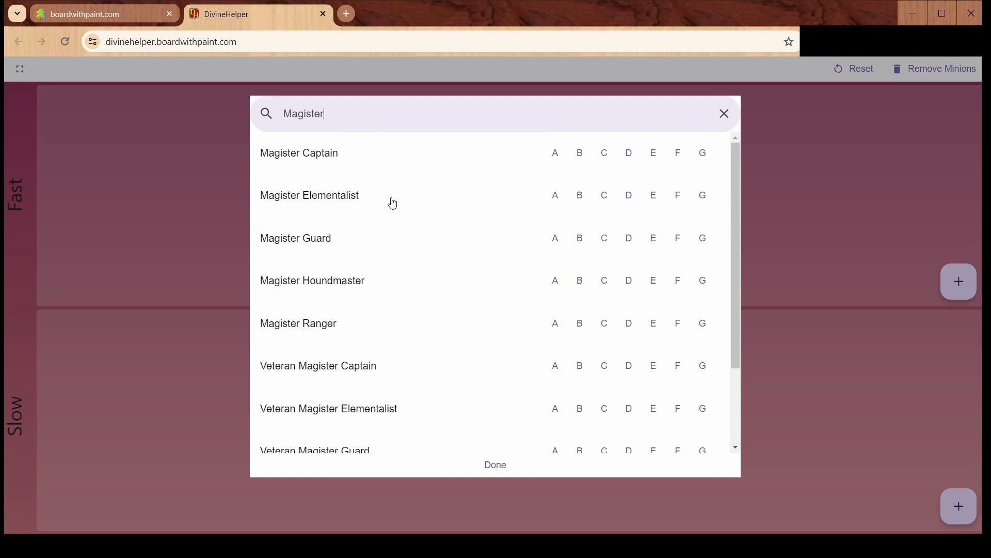
mouse_move(462, 274)
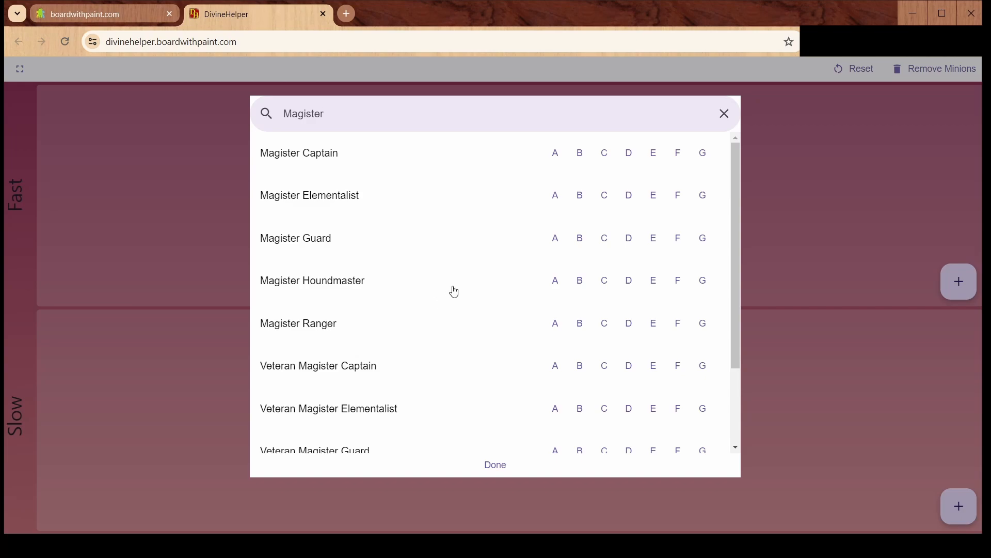
- Add Magister Guard as A and Veteran Magister Guard as B
scroll("down", 3)
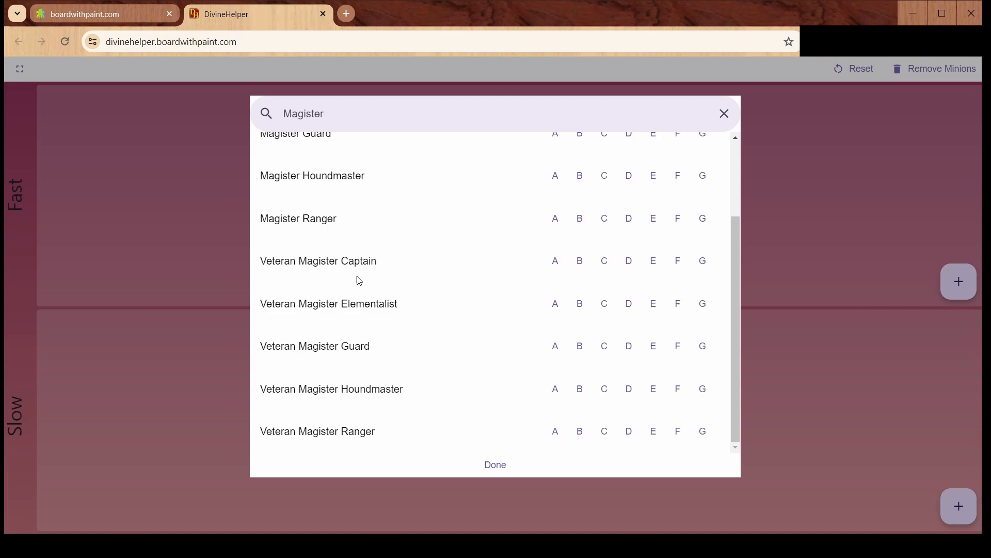
scroll("up", 3)
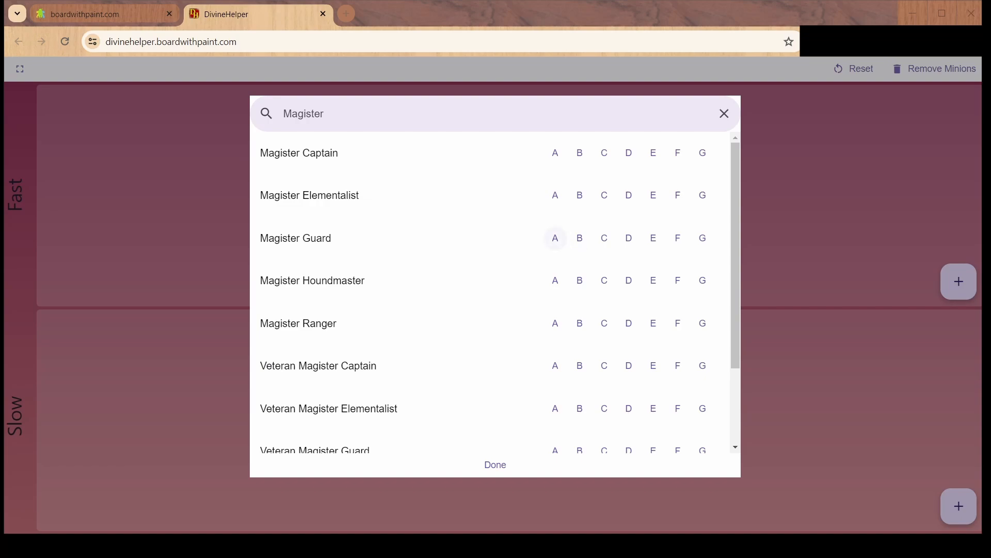
left_click(555, 237)
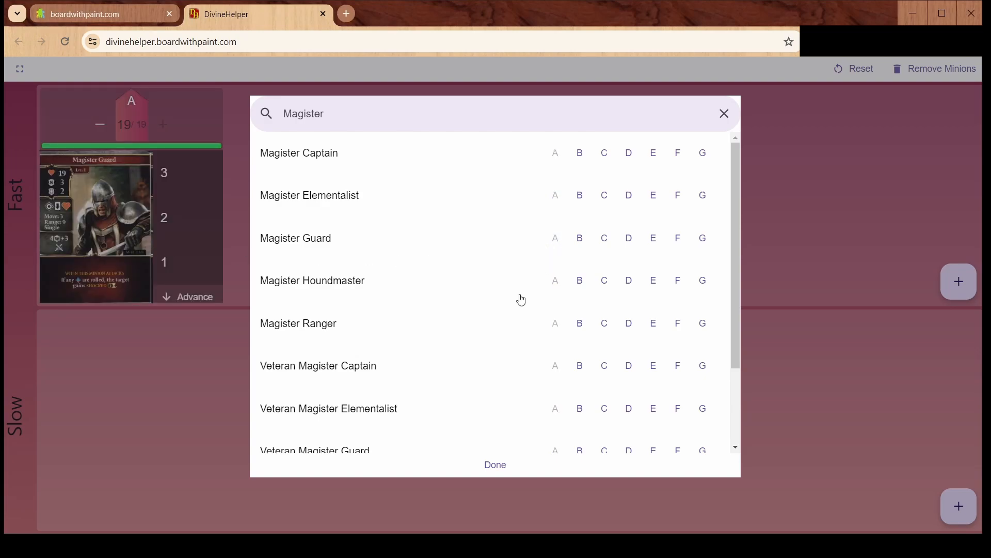
scroll("down", 3)
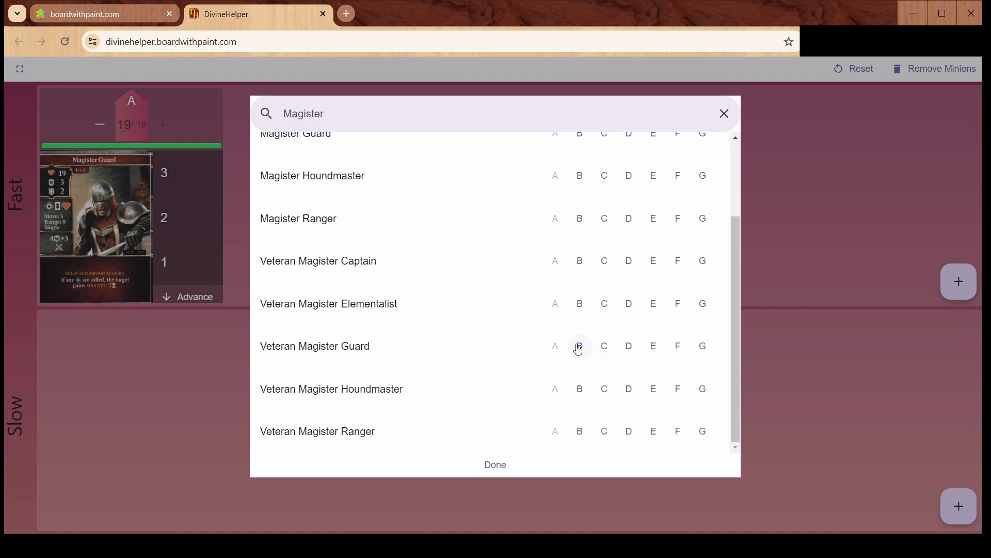
left_click(579, 346)
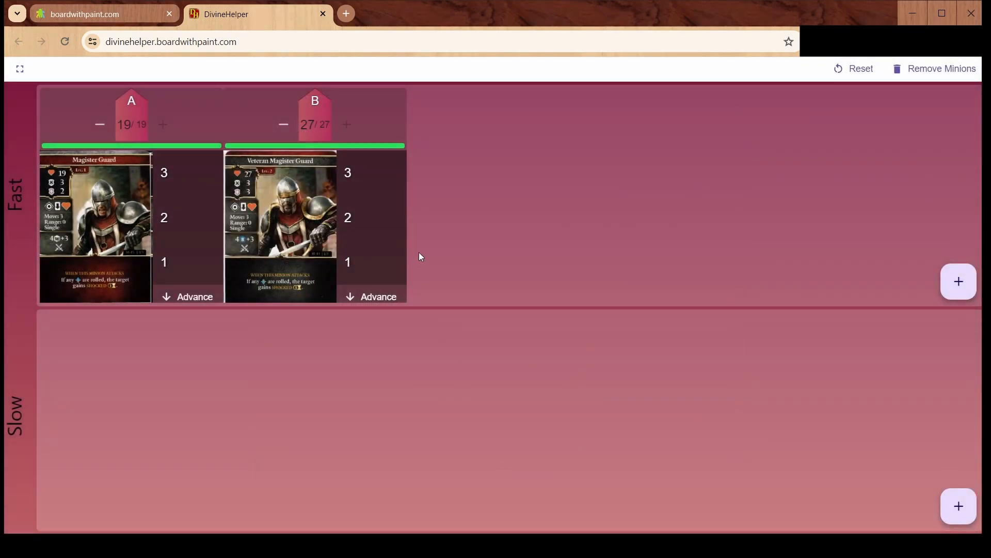
mouse_move(282, 229)
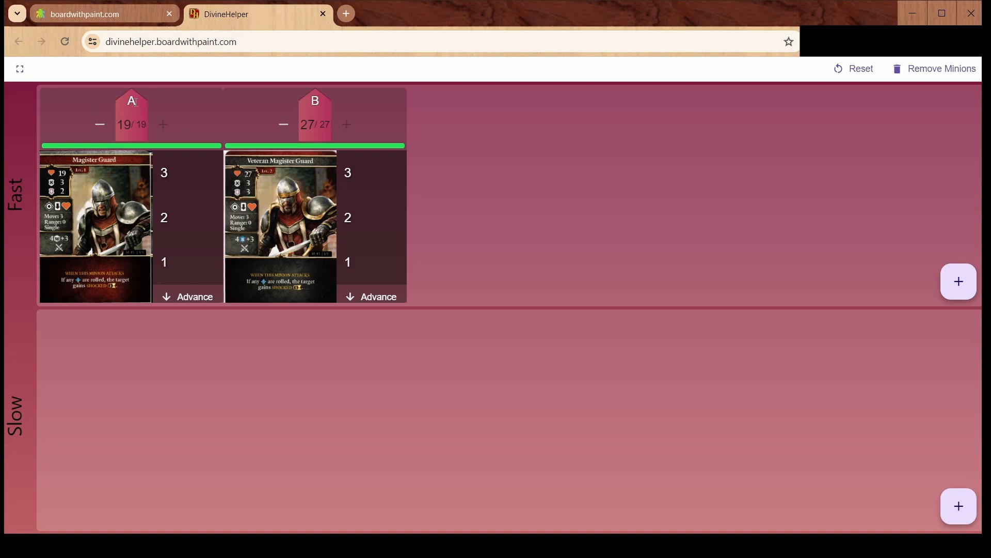
mouse_move(925, 506)
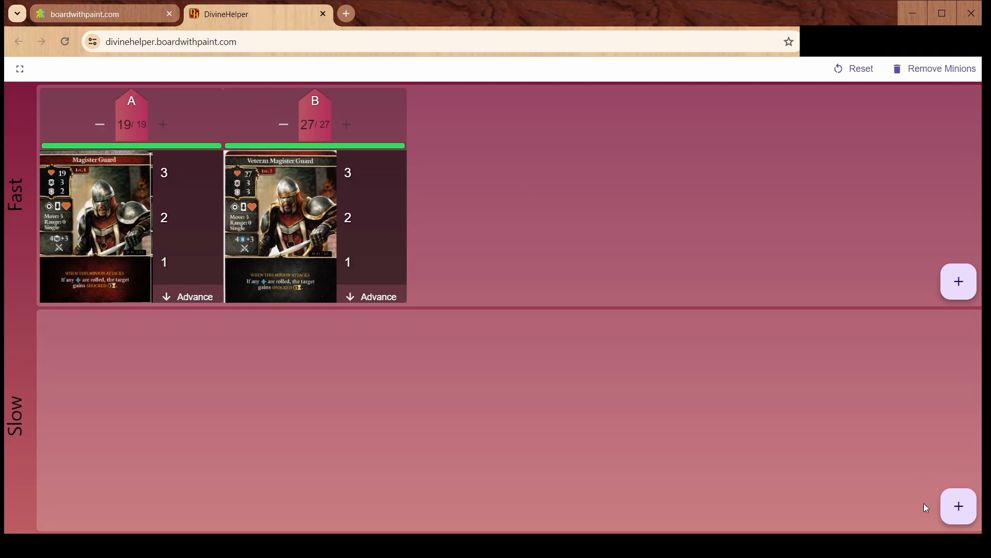
- Add Shambling Vegetal F (23 HP) to the Slow row and close the list
left_click(958, 281)
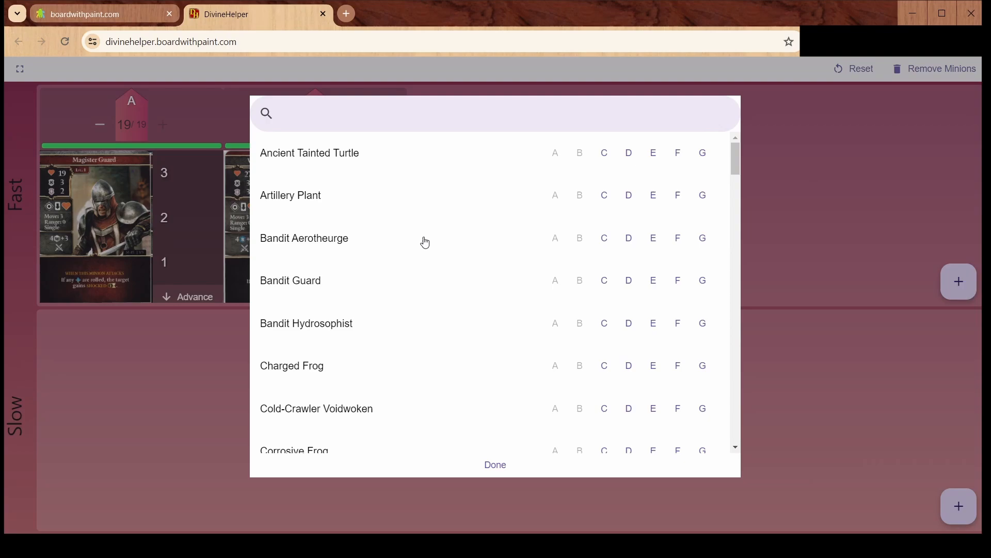
scroll("down", 3)
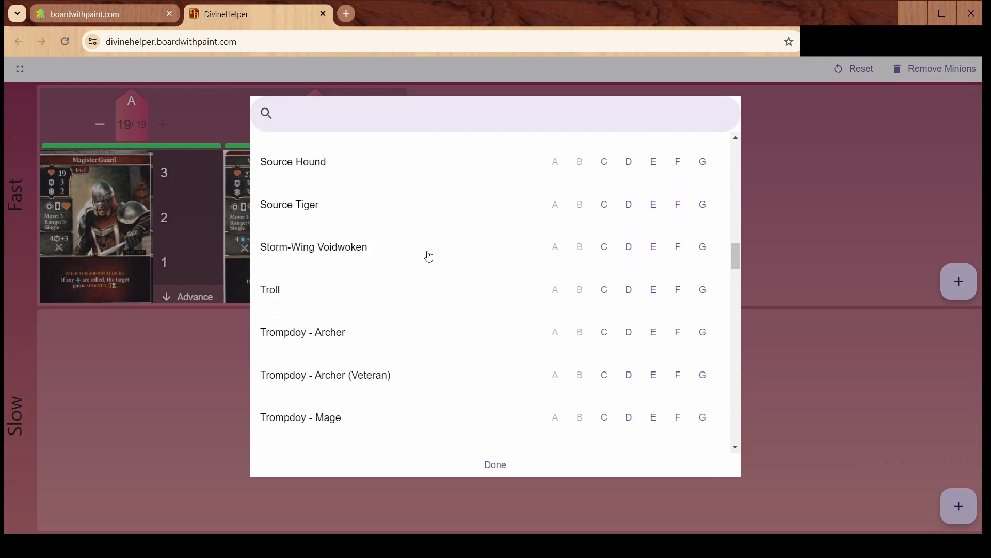
scroll("down", 3)
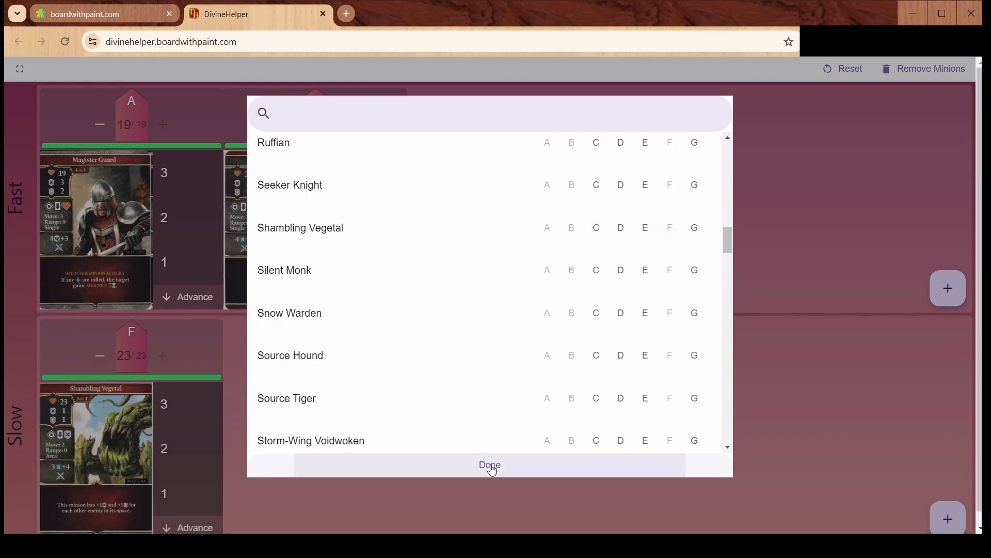
left_click(490, 466)
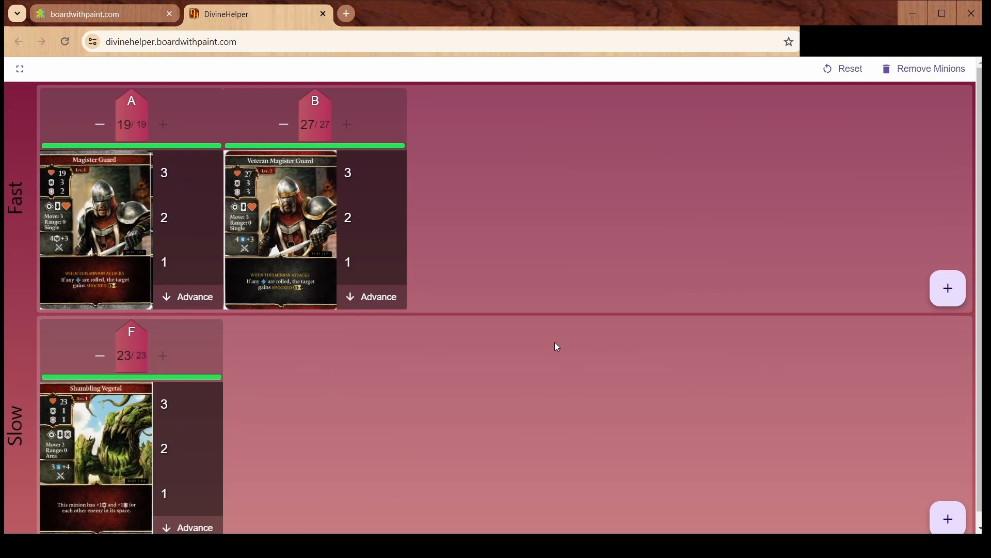
mouse_move(546, 409)
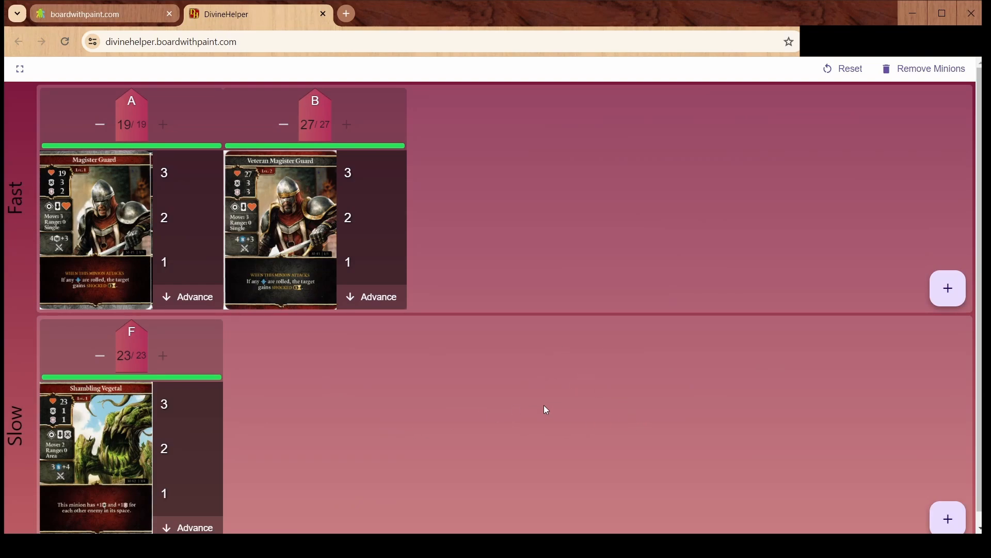
mouse_move(103, 448)
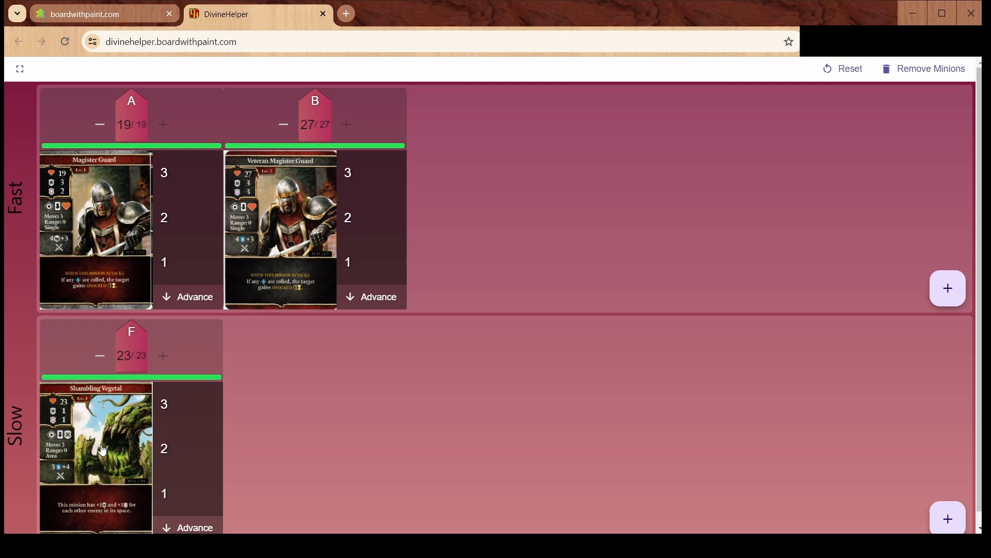
mouse_move(99, 201)
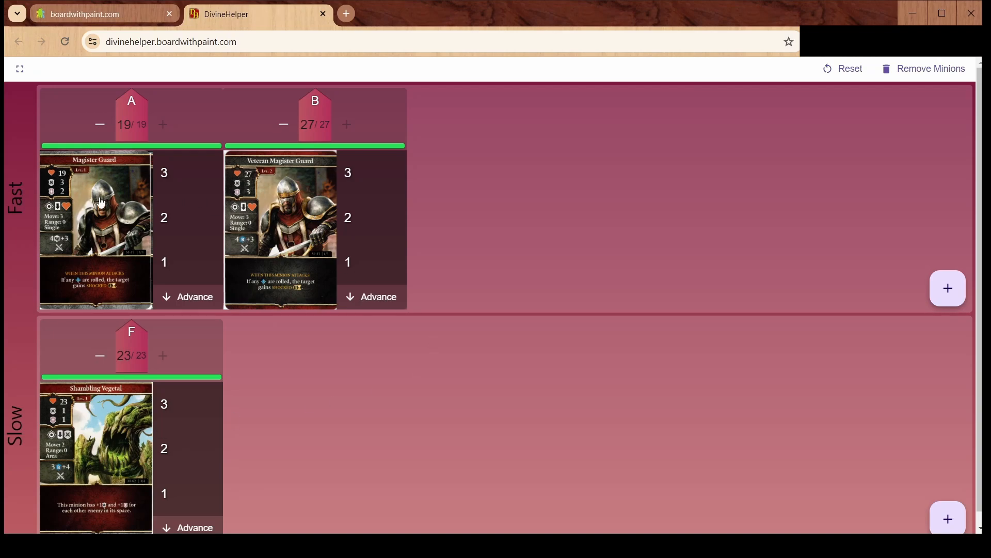
mouse_move(281, 210)
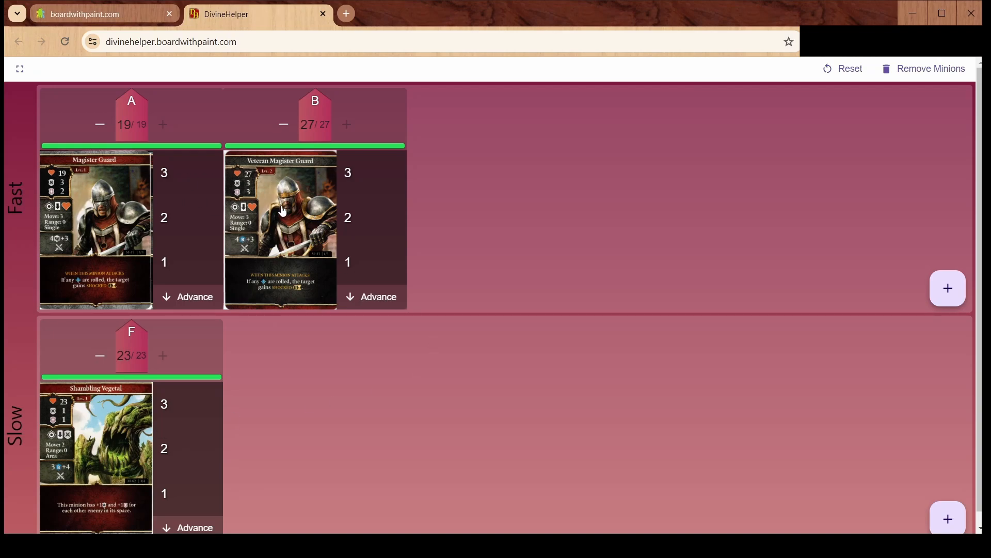
mouse_move(559, 169)
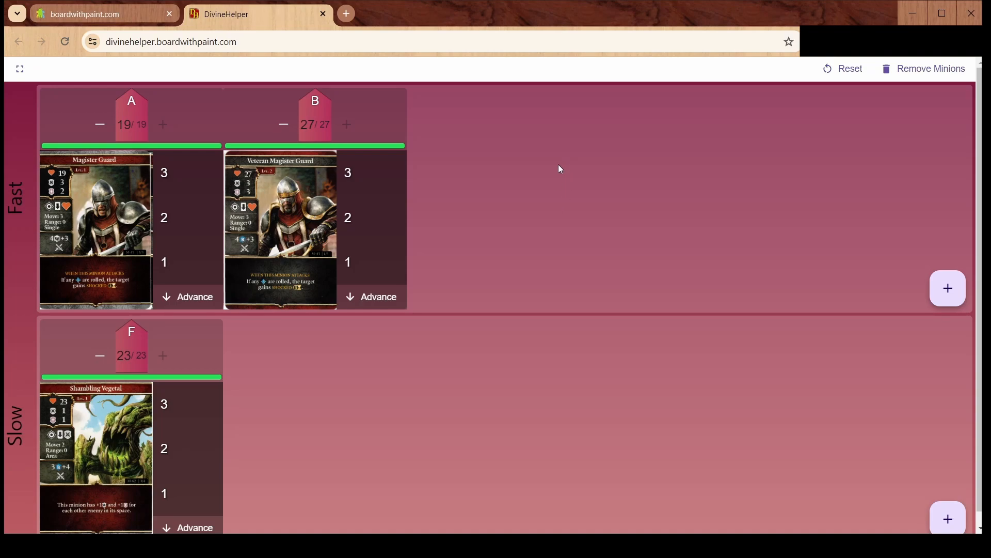
mouse_move(290, 198)
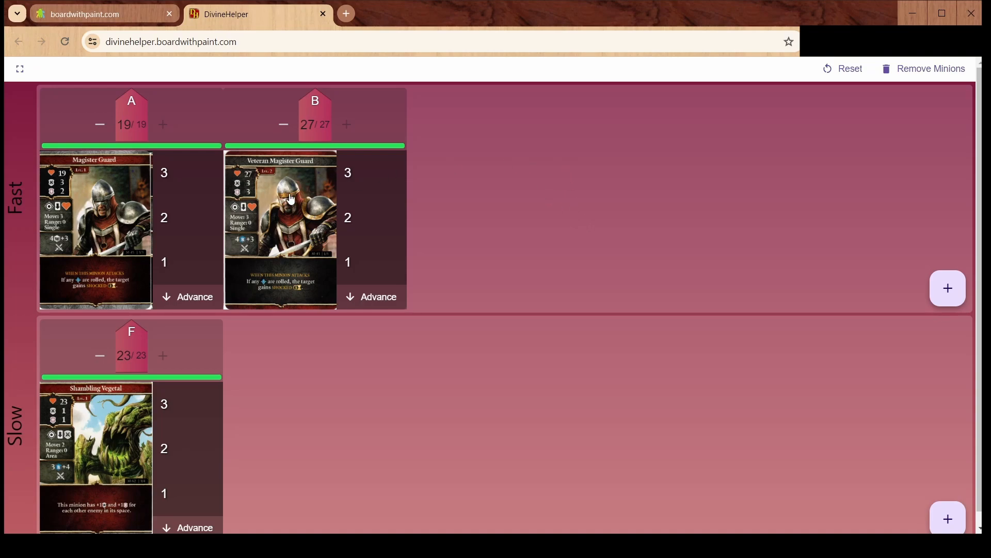
mouse_move(333, 129)
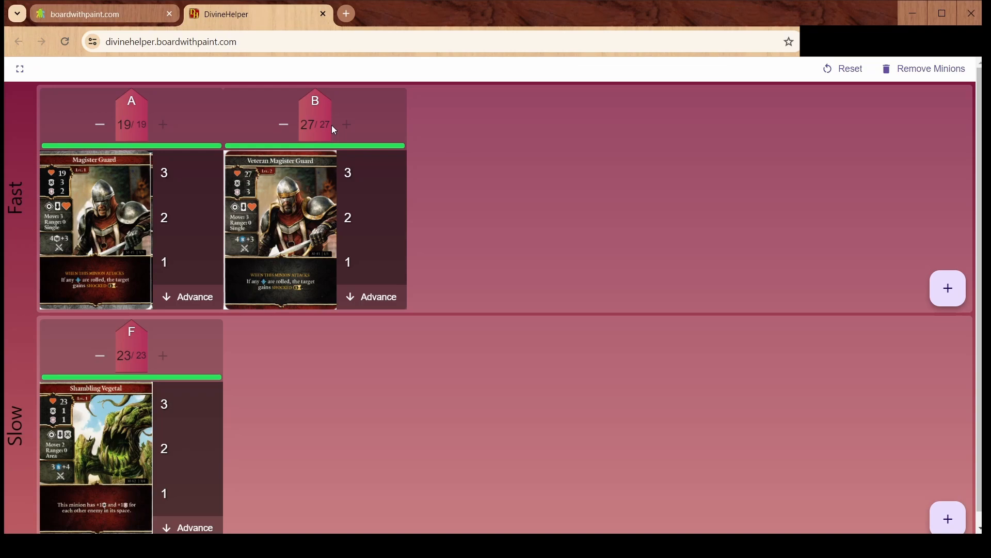
- Lower and raise Veteran Magister Guard B's health until it reads 24/27
left_click(282, 125)
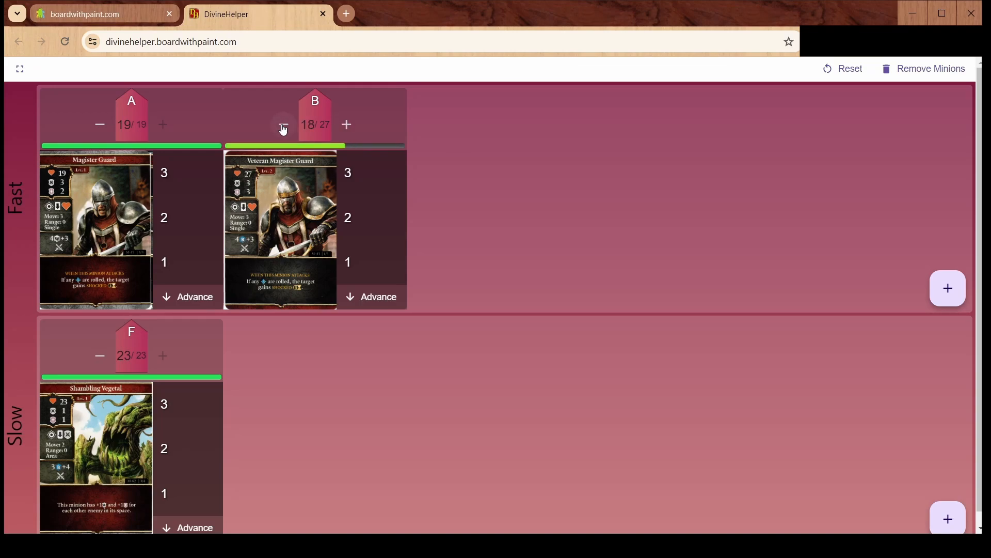
left_click(284, 124)
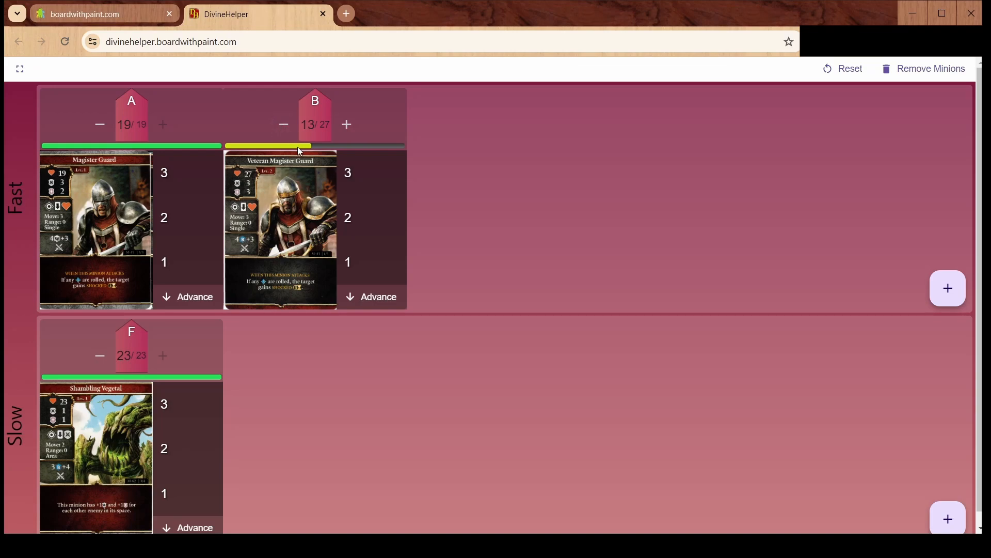
left_click(346, 124)
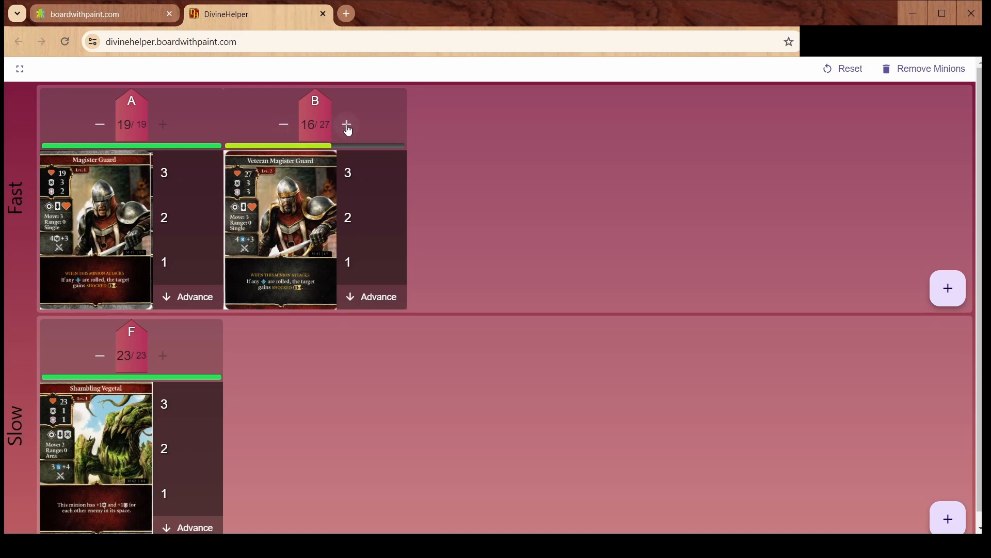
left_click(347, 124)
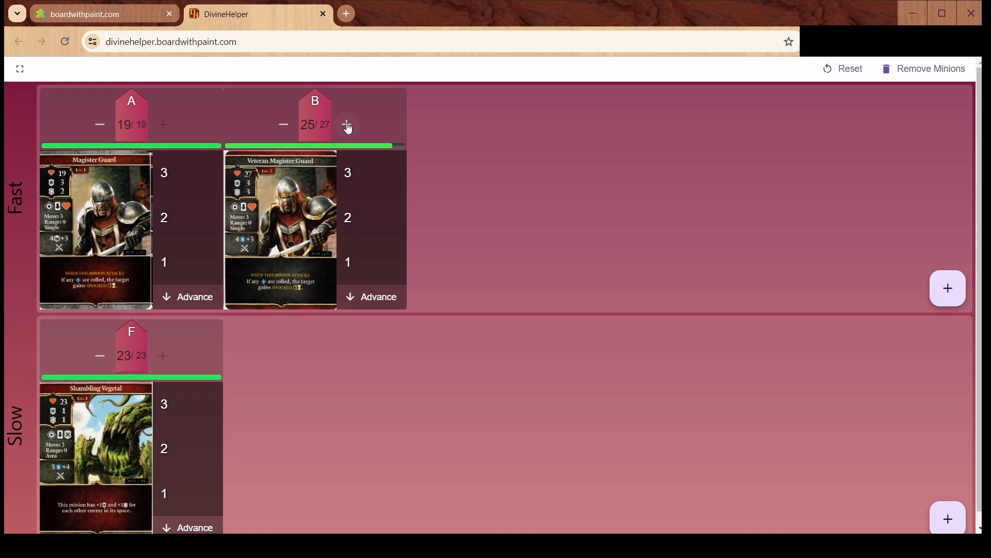
left_click(282, 124)
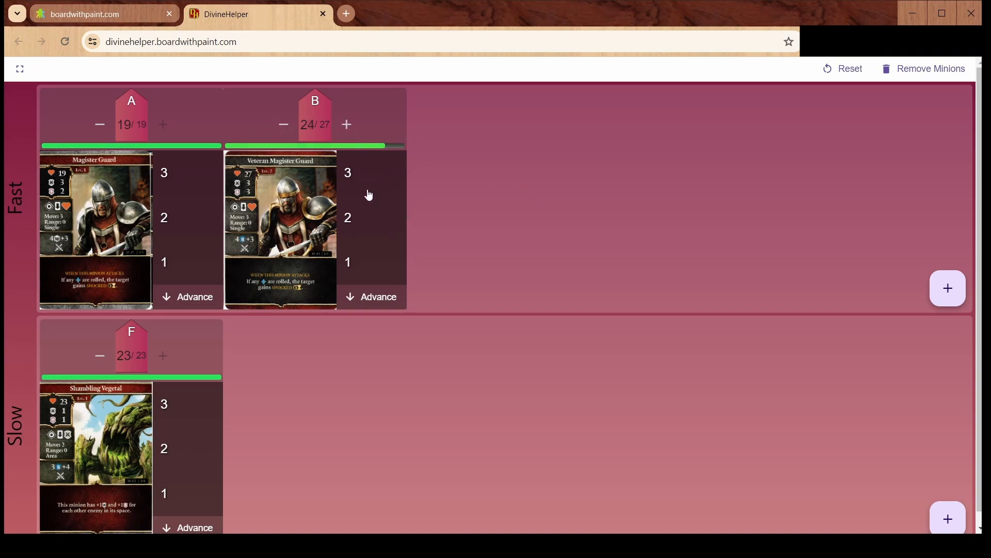
mouse_move(363, 183)
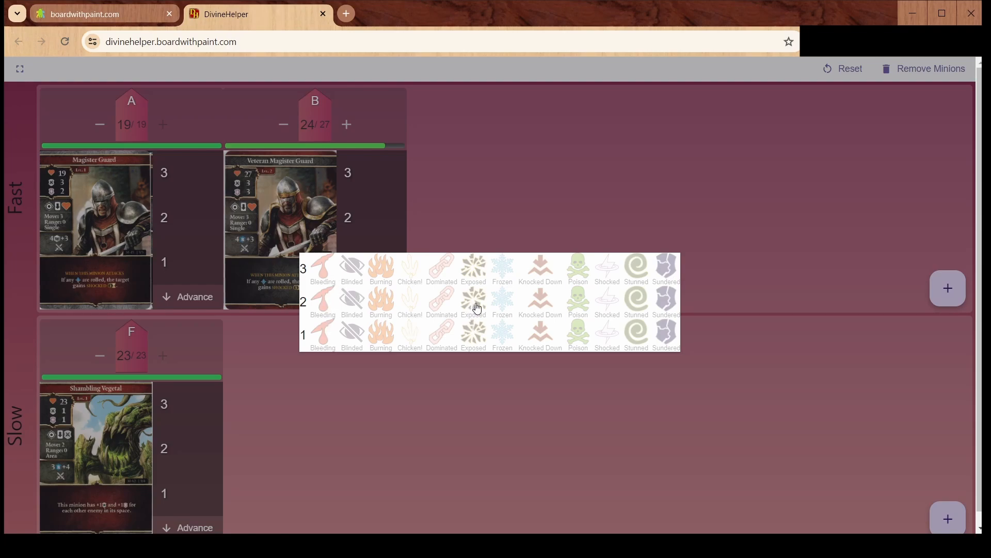
mouse_move(404, 326)
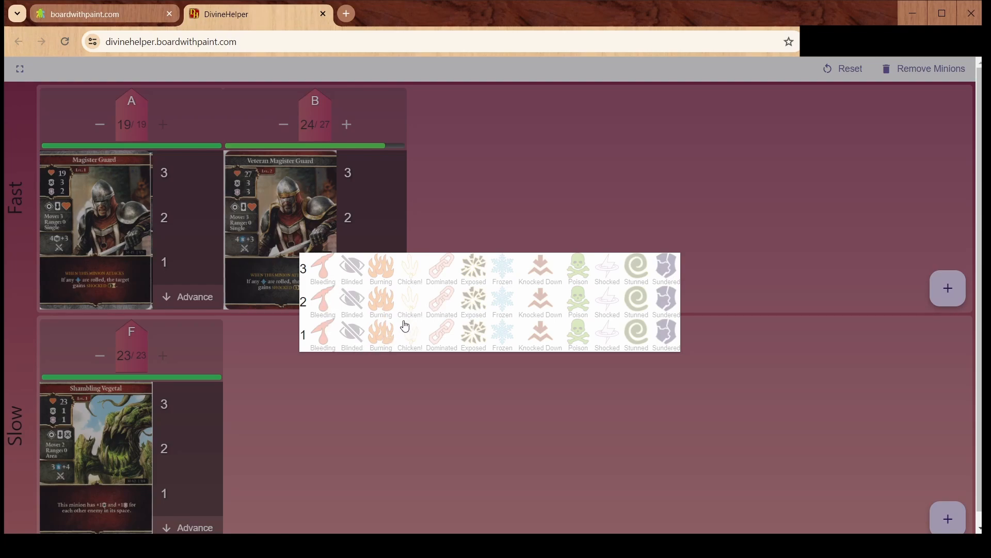
mouse_move(484, 329)
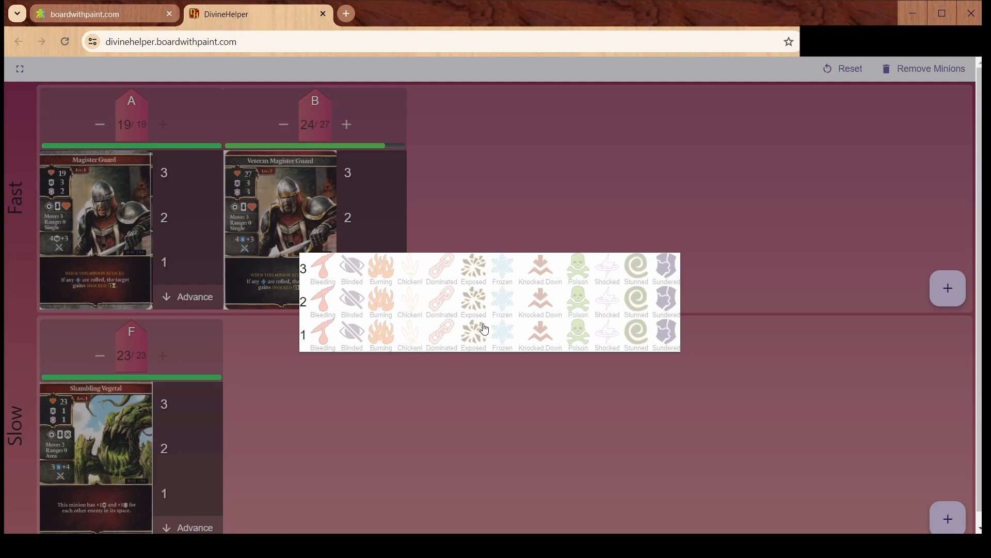
mouse_move(488, 303)
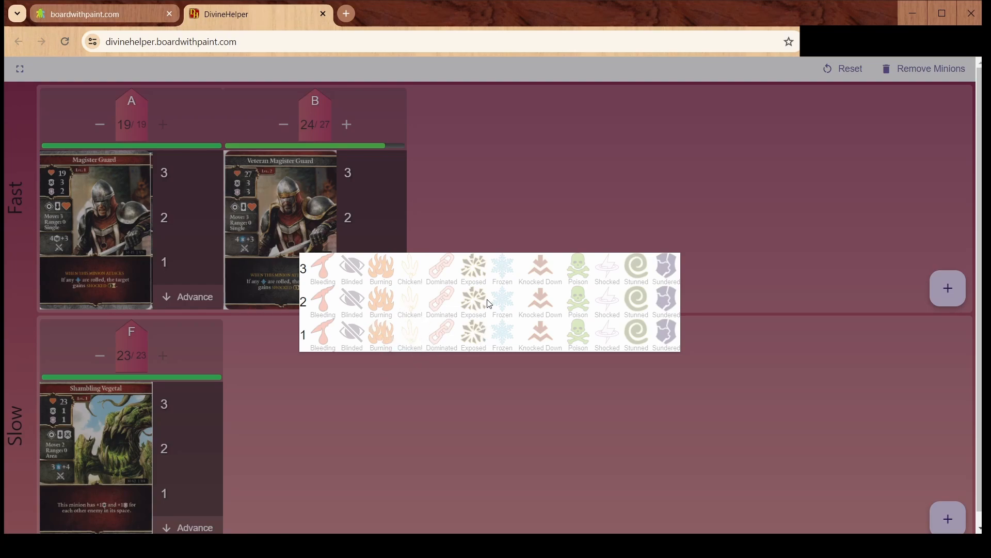
mouse_move(576, 268)
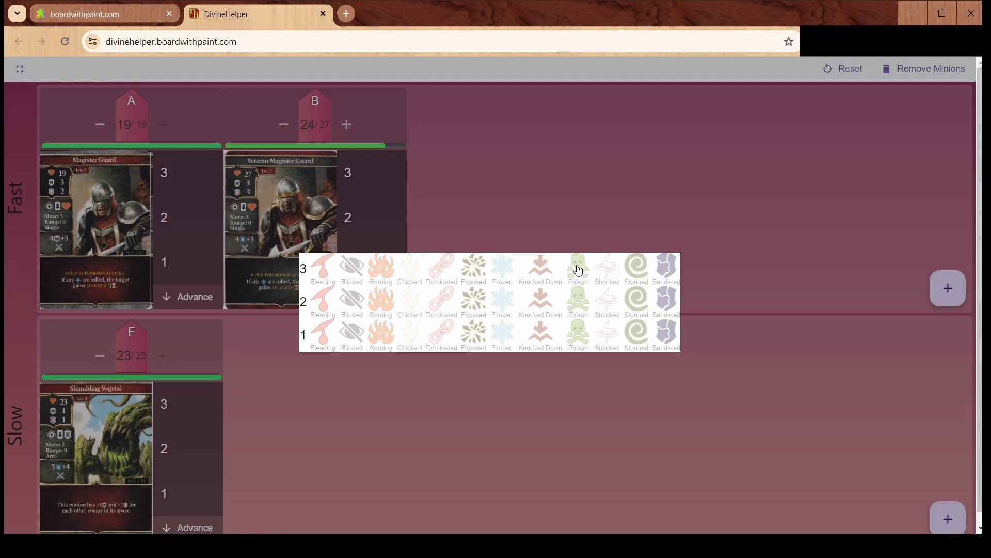
- Toggle Poison on minion B, add Burning and Bleeding for 2 turns, then close the picker
left_click(577, 268)
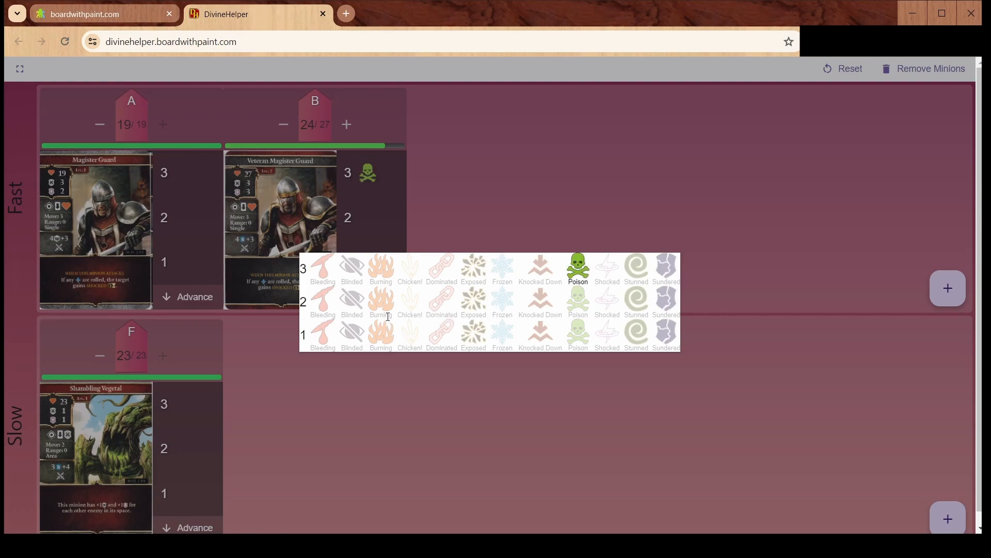
left_click(380, 301)
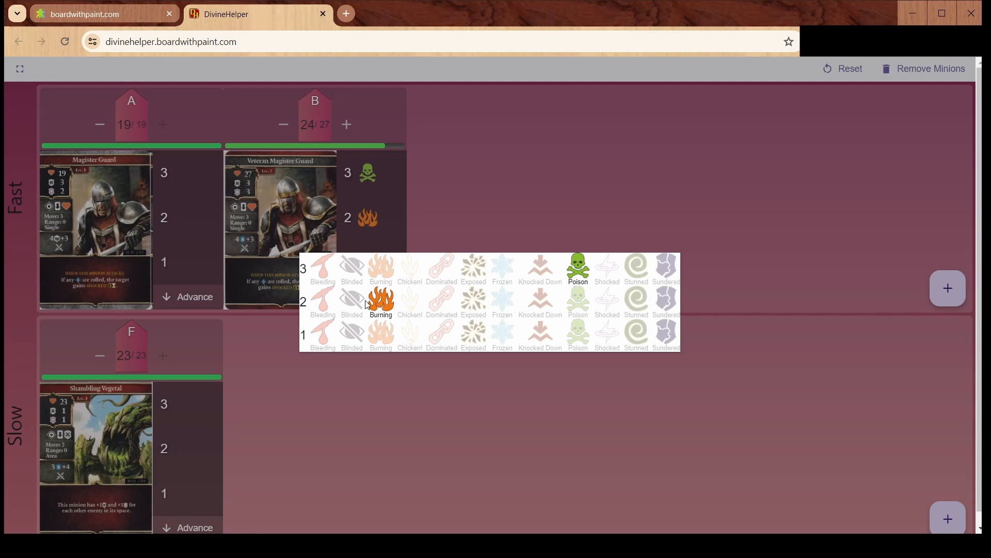
left_click(322, 301)
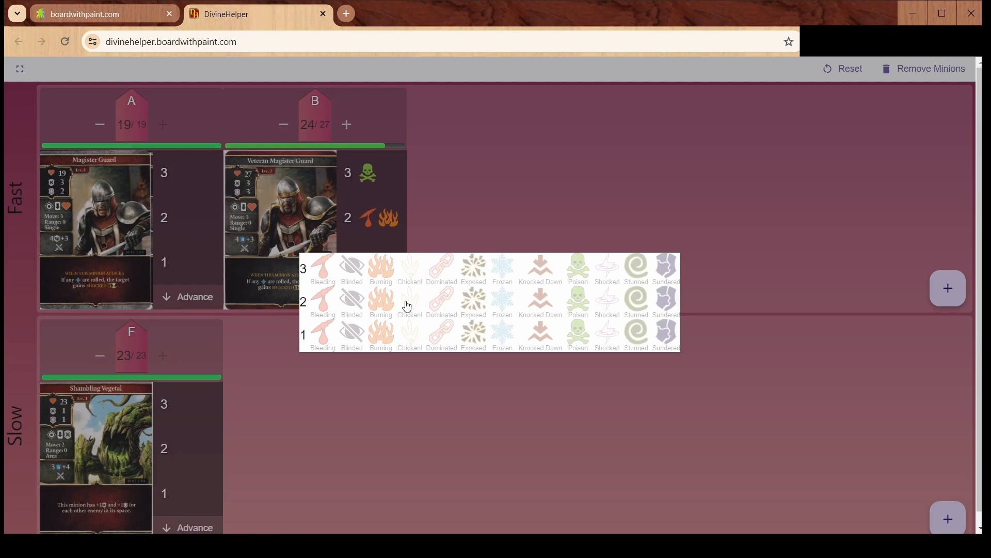
left_click(636, 332)
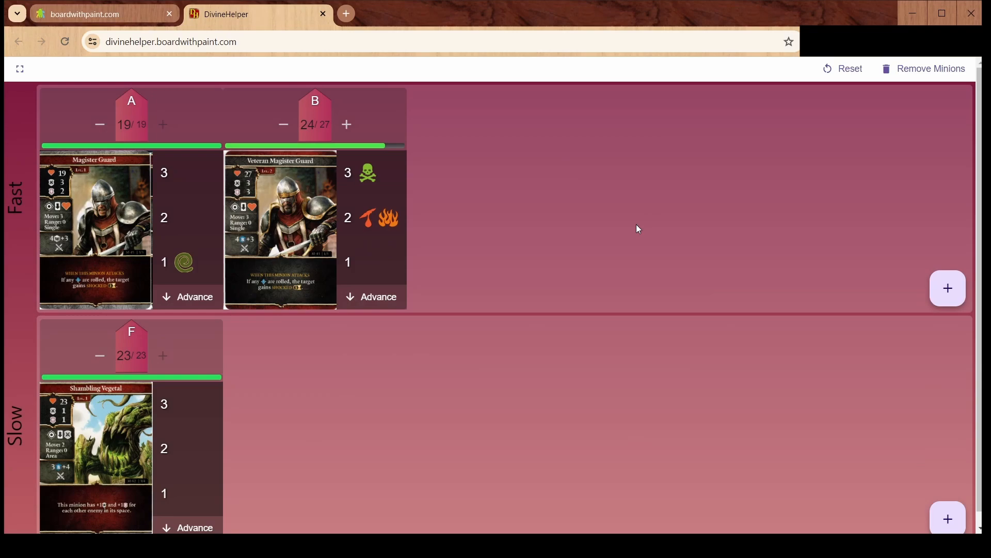
mouse_move(203, 210)
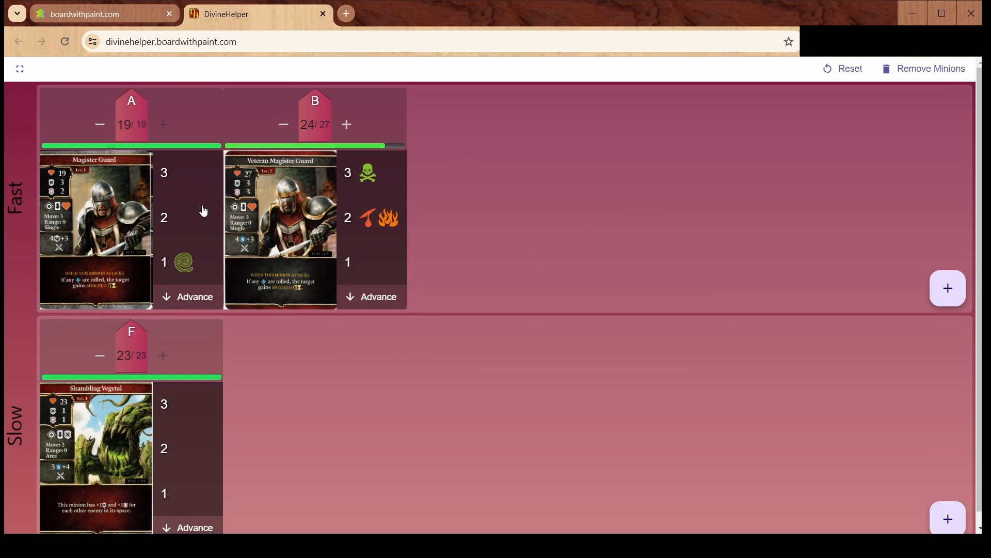
mouse_move(481, 223)
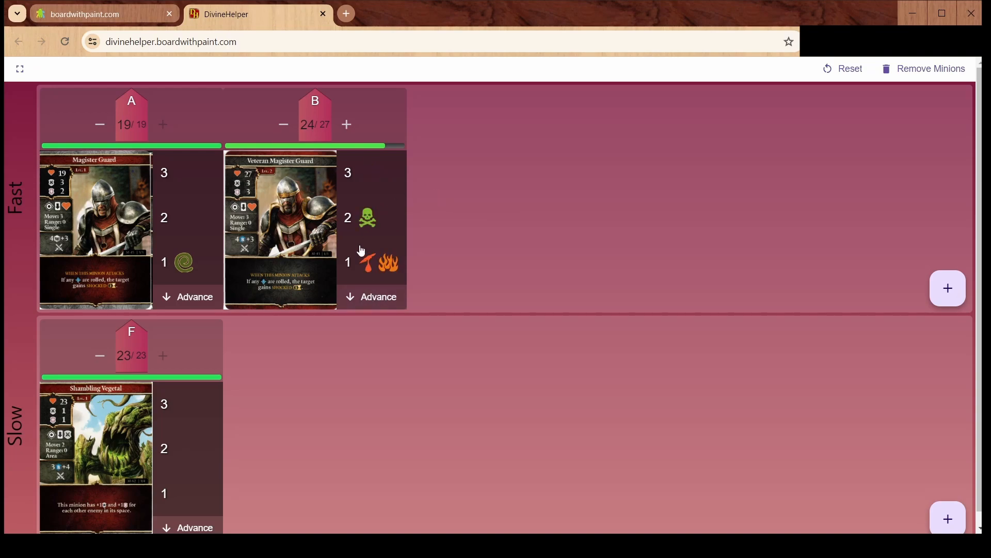
mouse_move(372, 274)
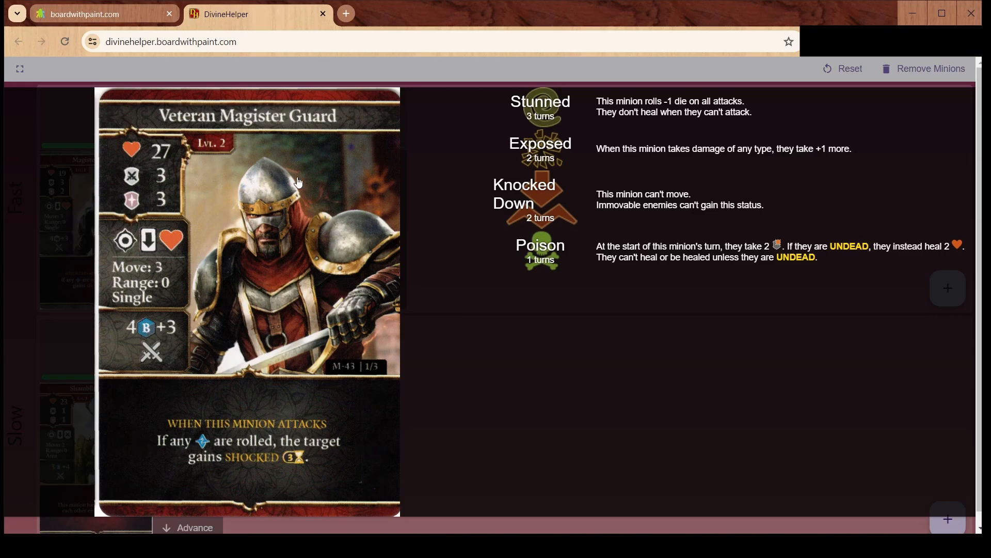
mouse_move(569, 165)
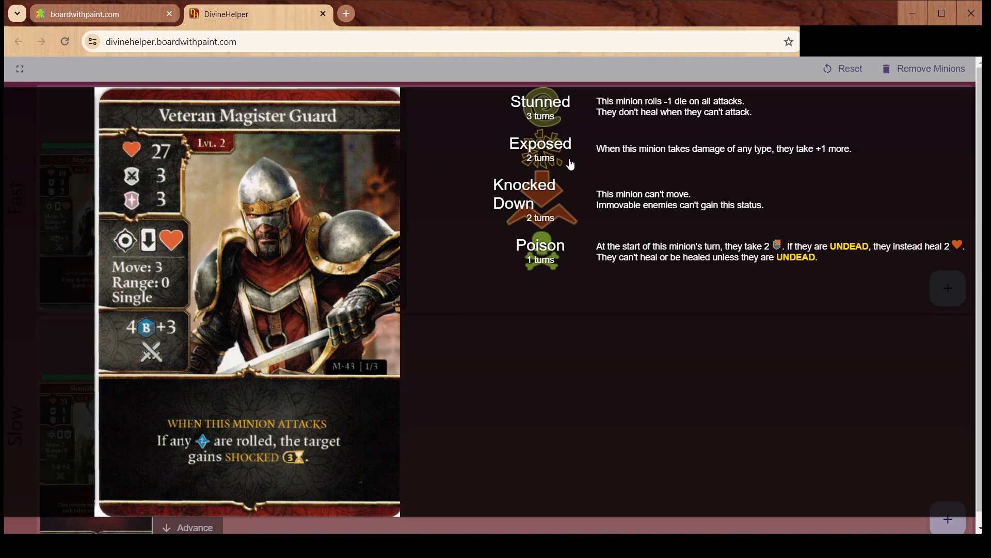
mouse_move(678, 267)
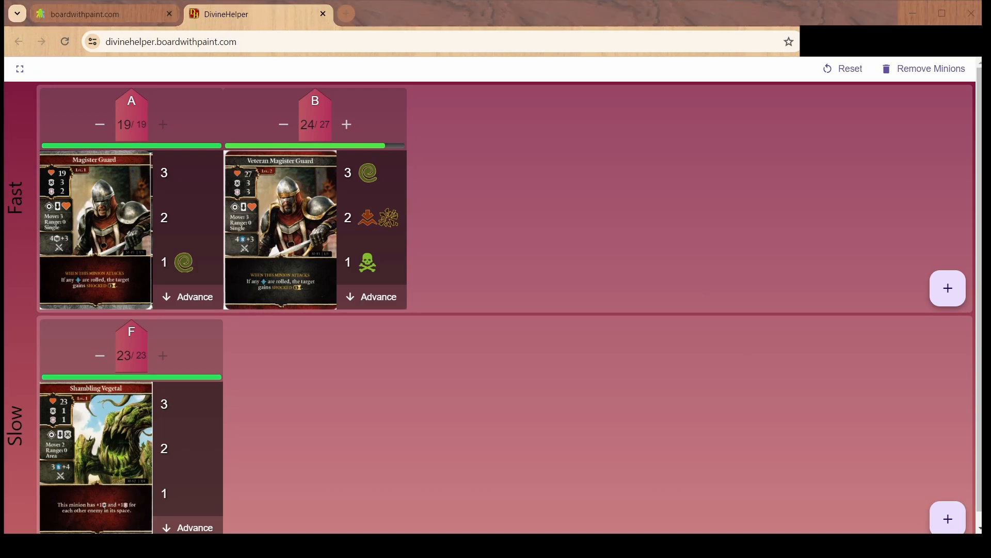
- Give Shambling Vegetal F the Burning status for 1 turn
left_click(367, 262)
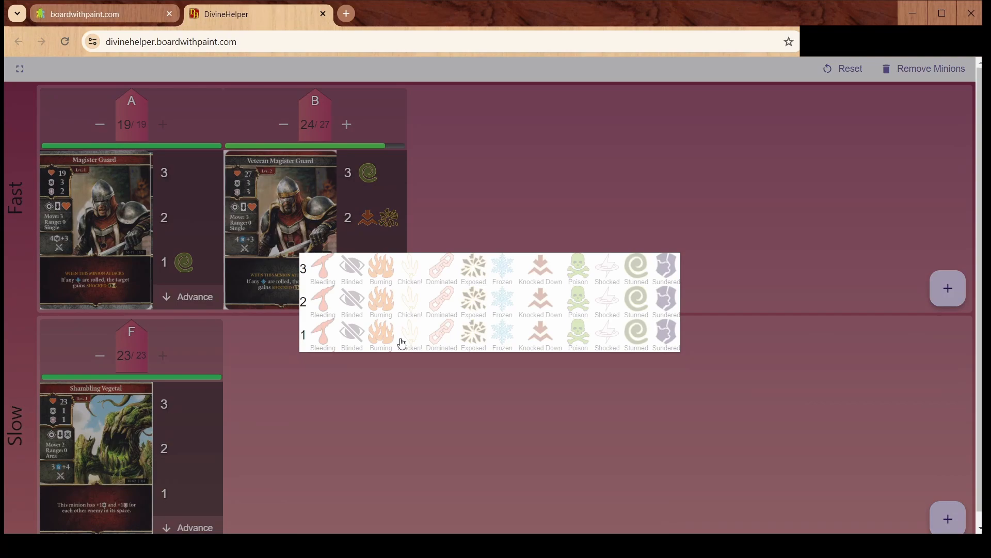
left_click(380, 332)
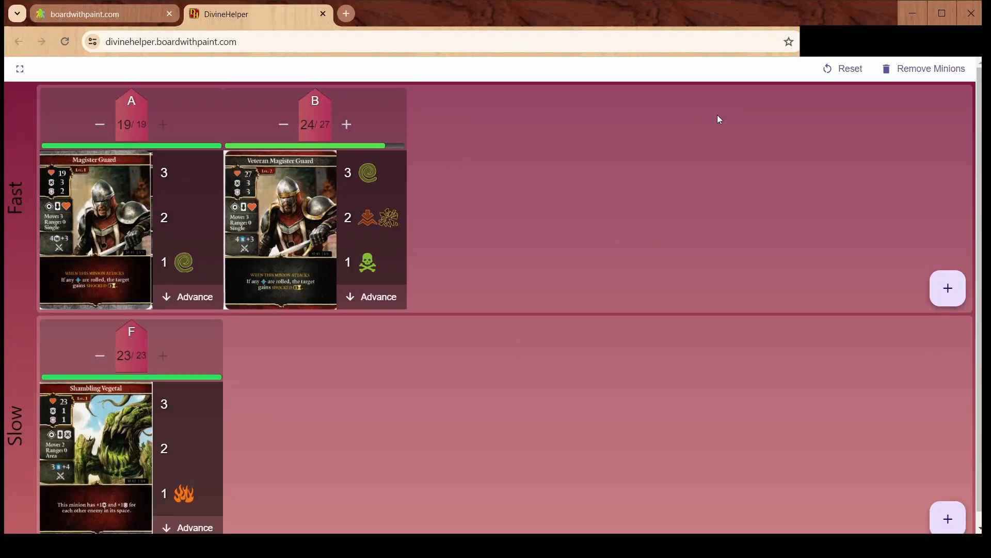
mouse_move(922, 69)
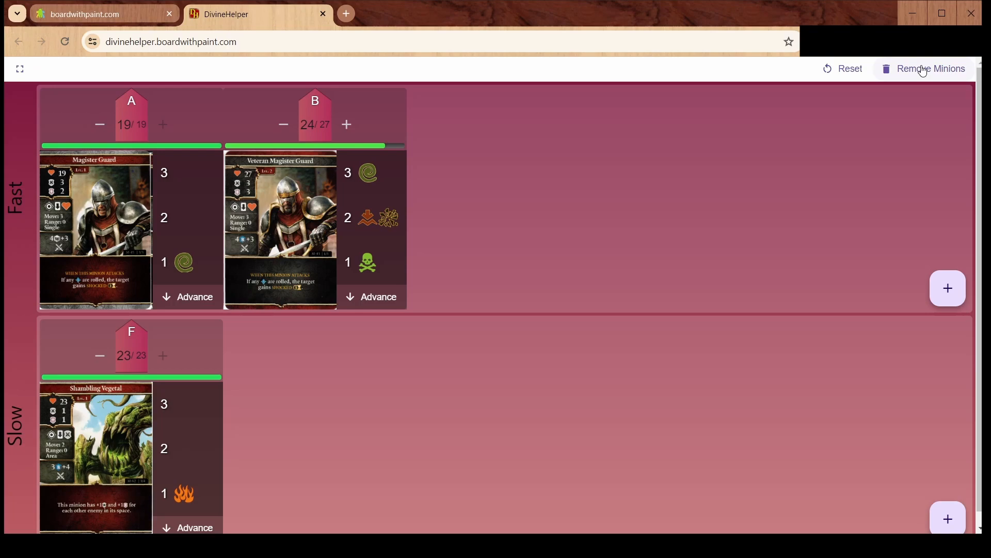
- Remove Magister Guard A individually, then reset and confirm clearing all remaining minions
left_click(929, 68)
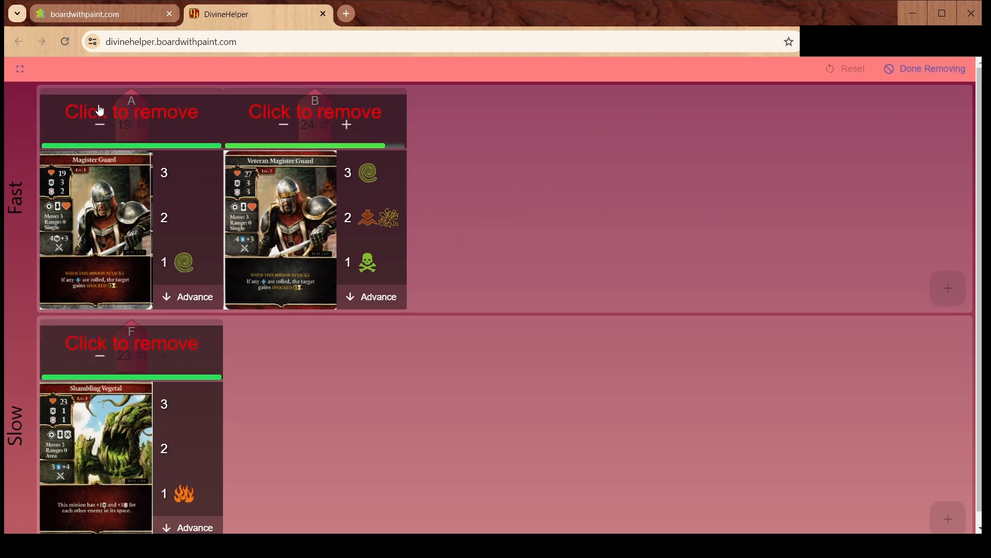
left_click(131, 112)
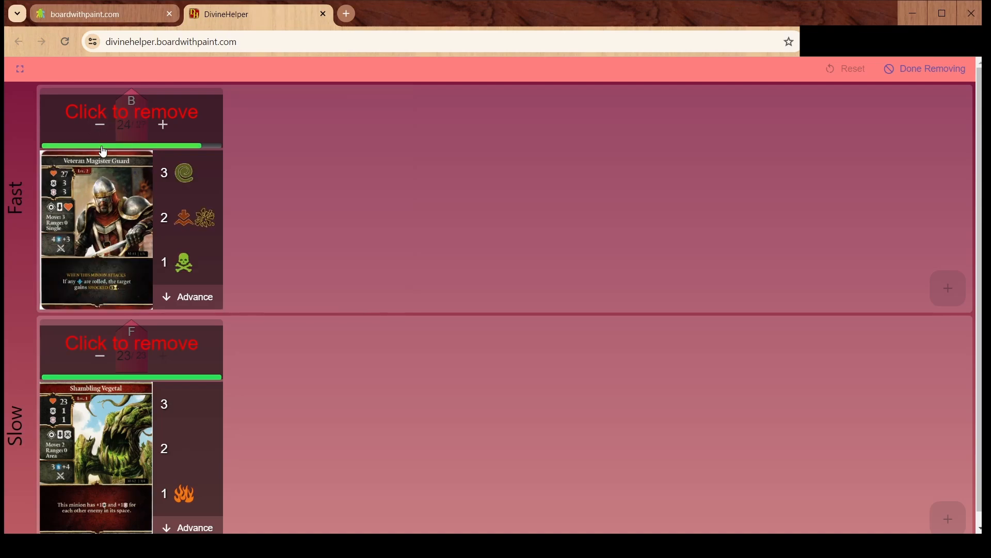
mouse_move(125, 160)
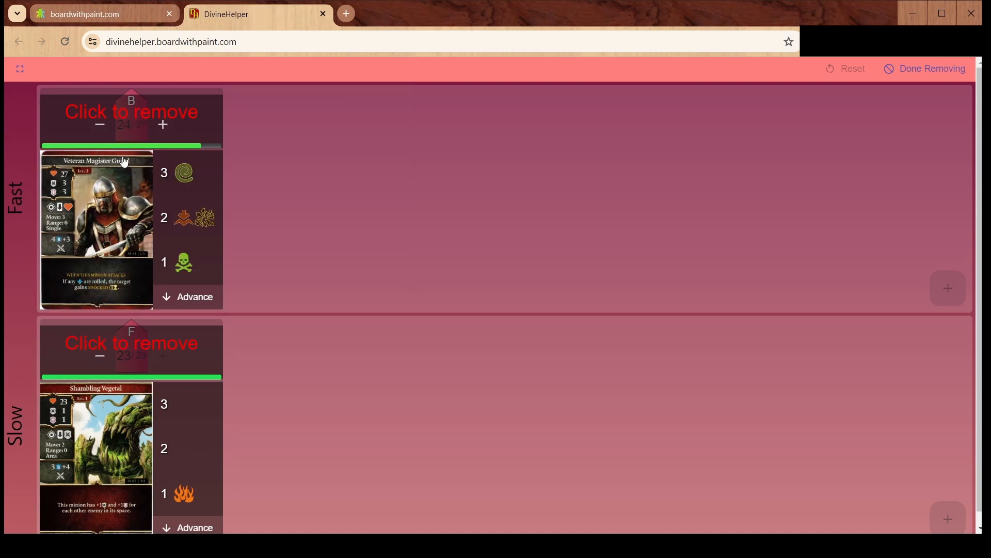
mouse_move(881, 92)
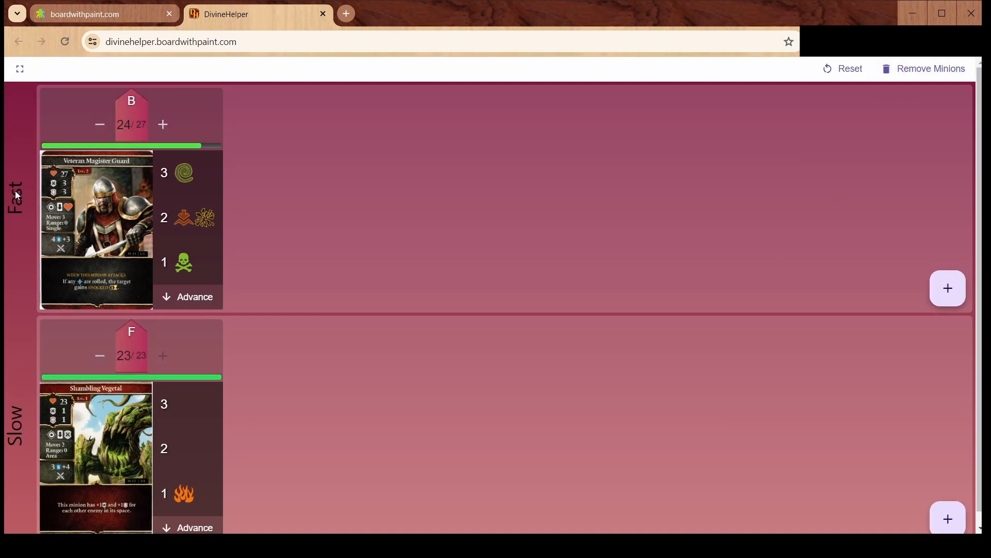
mouse_move(301, 266)
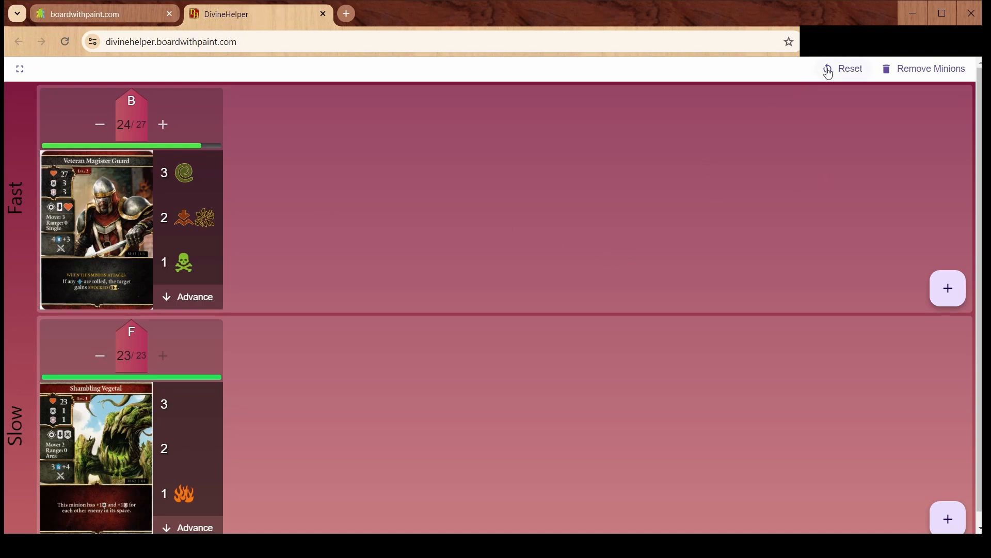
left_click(930, 68)
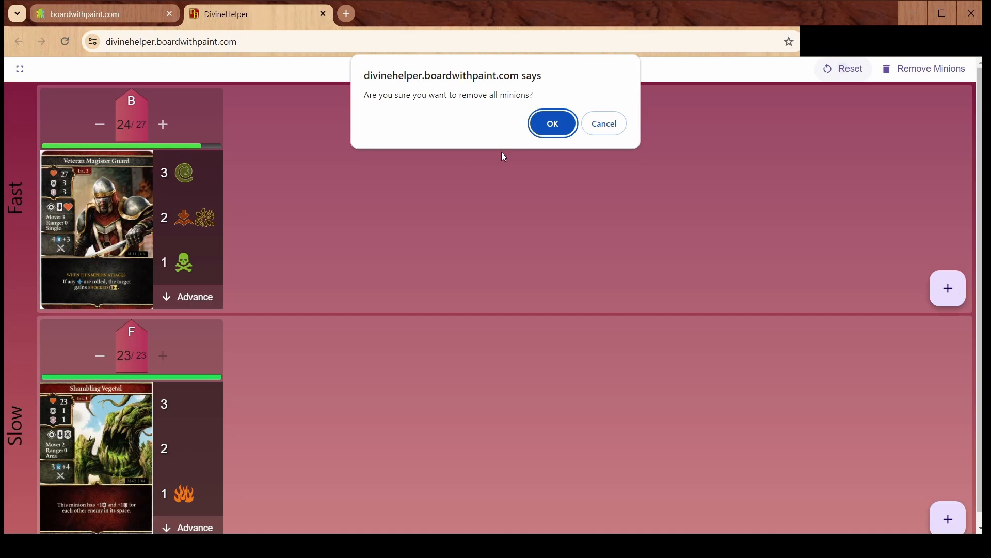
left_click(551, 124)
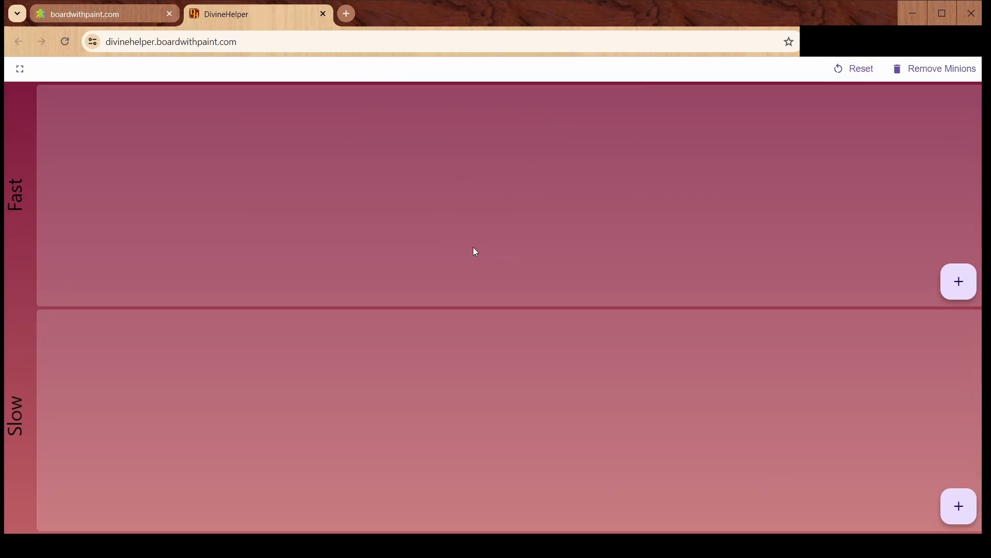
mouse_move(498, 229)
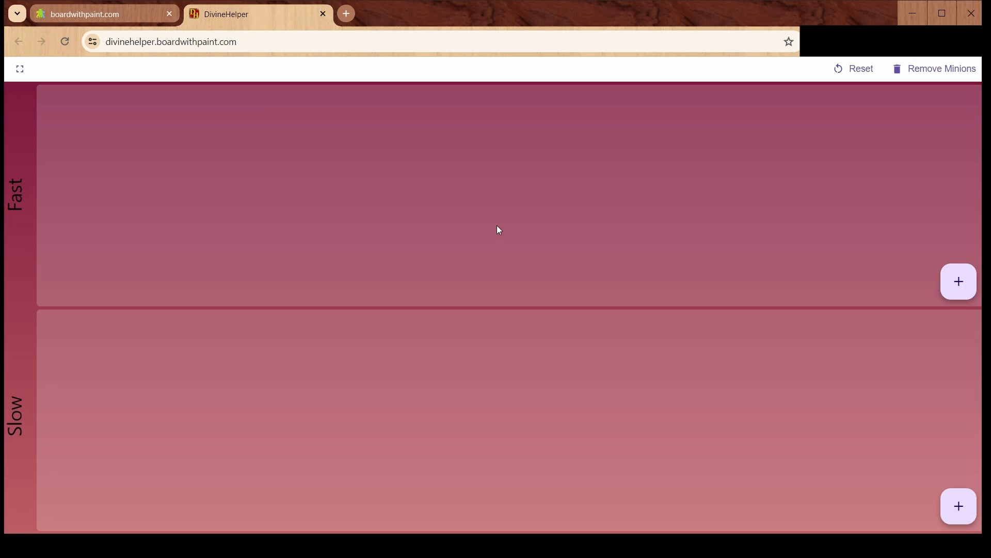
mouse_move(535, 216)
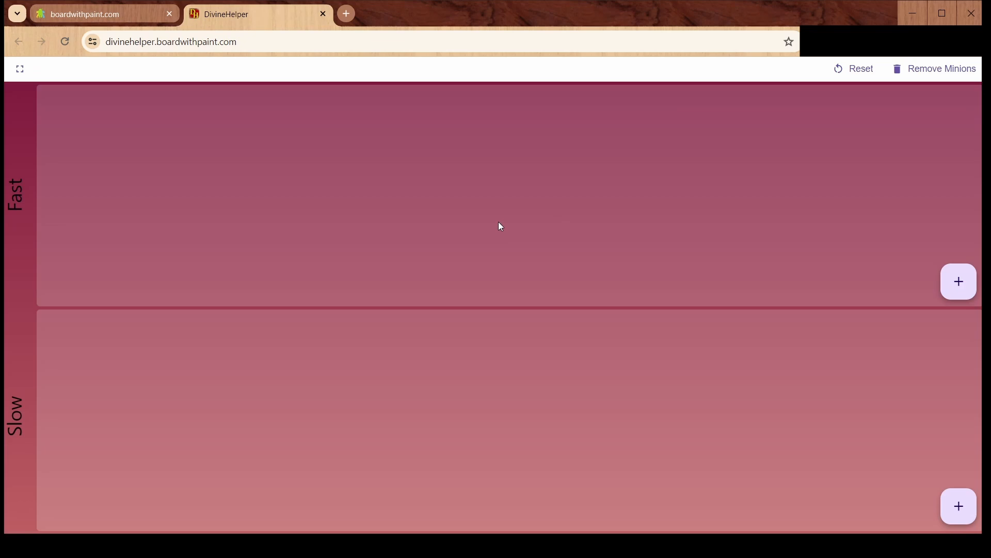
mouse_move(534, 232)
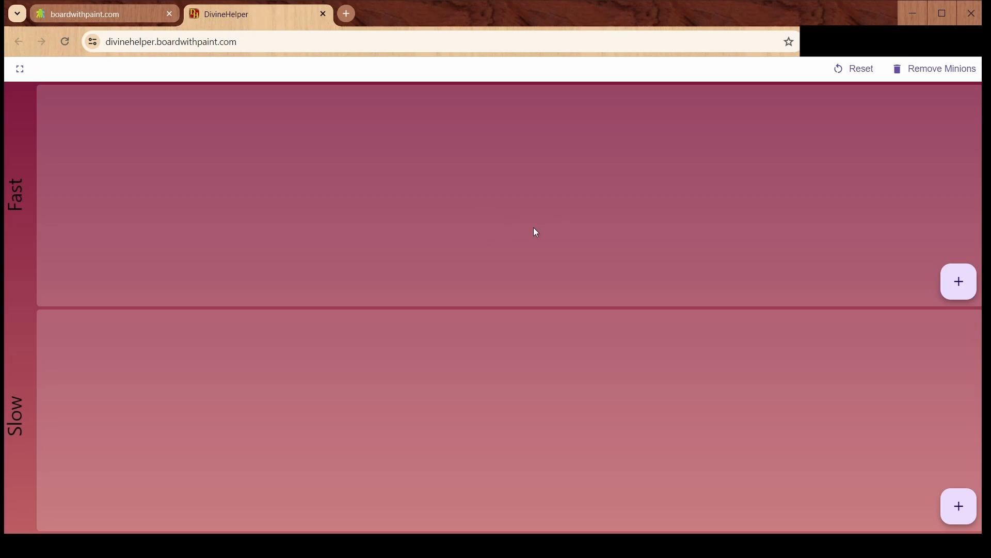
mouse_move(562, 230)
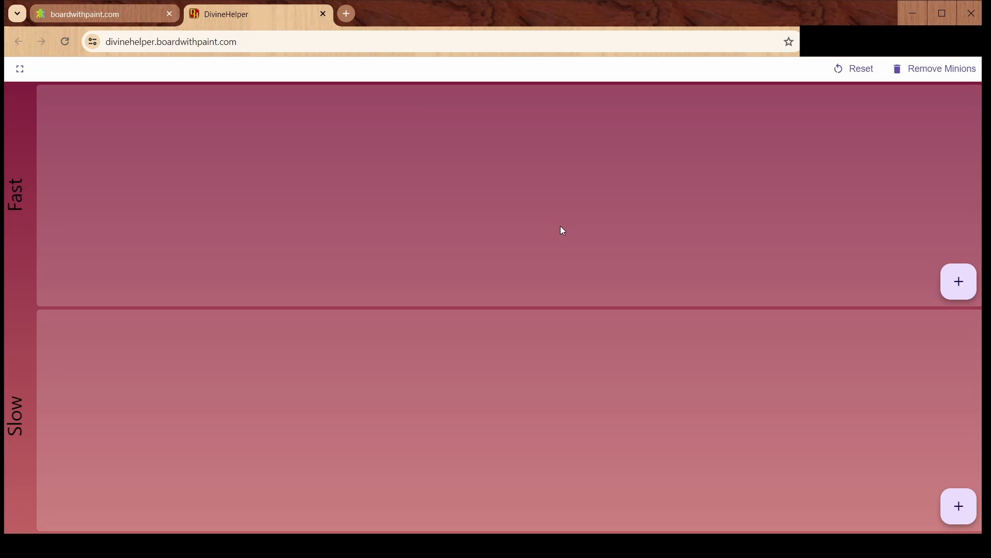